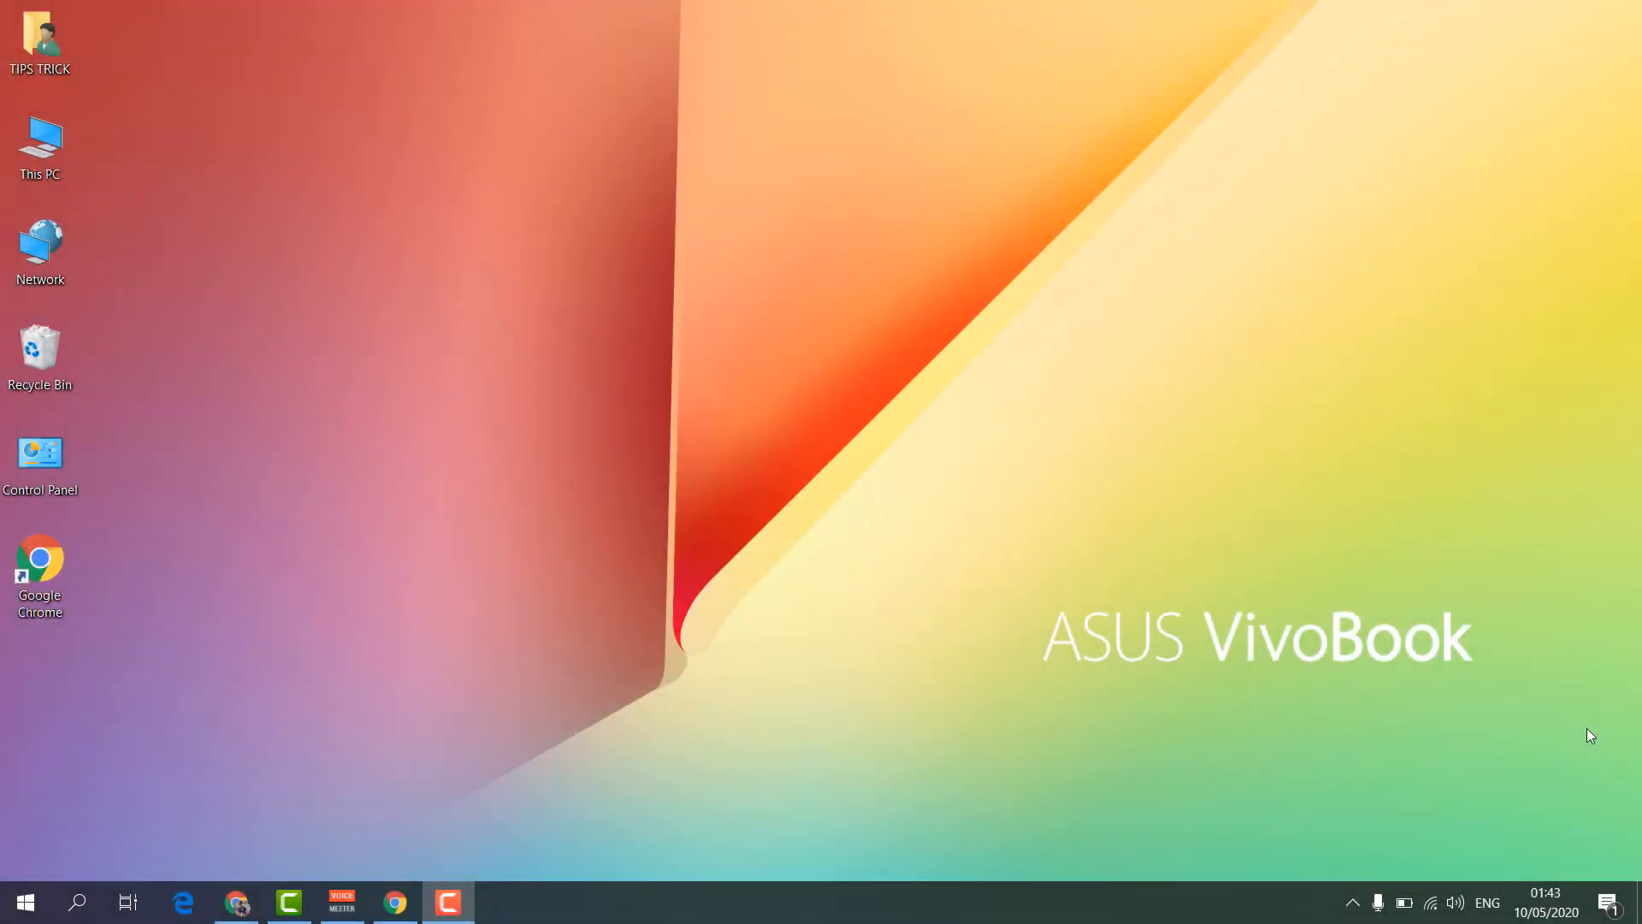
pyautogui.moveTo(472, 820)
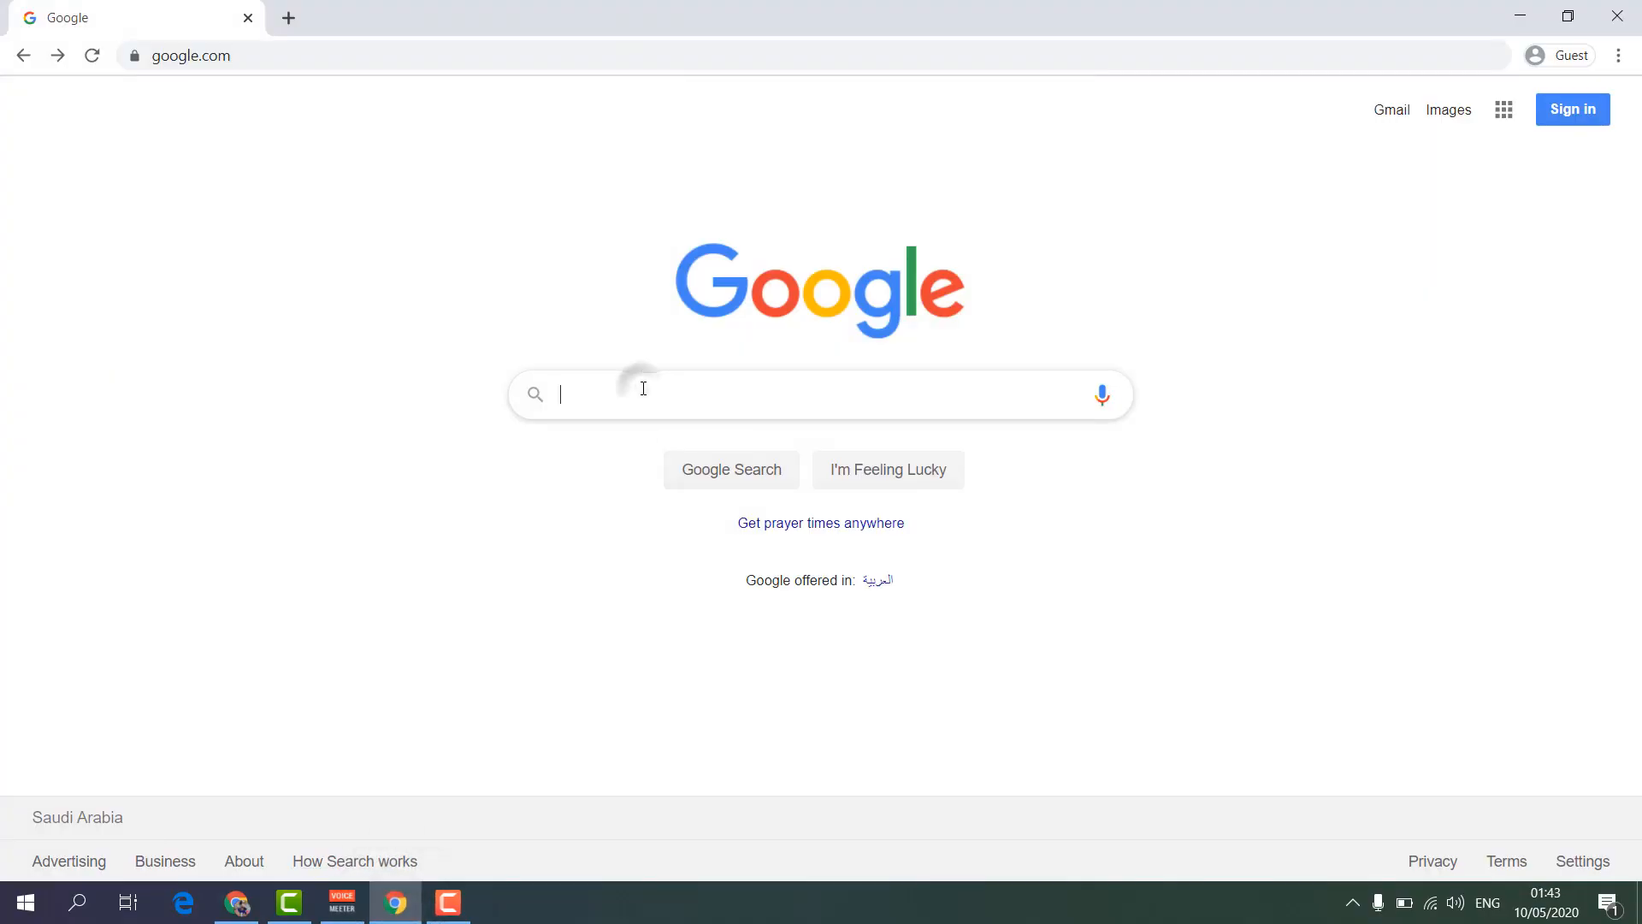
# Step: Type "microsoft ed" into the Google search box
pyautogui.write('mi')
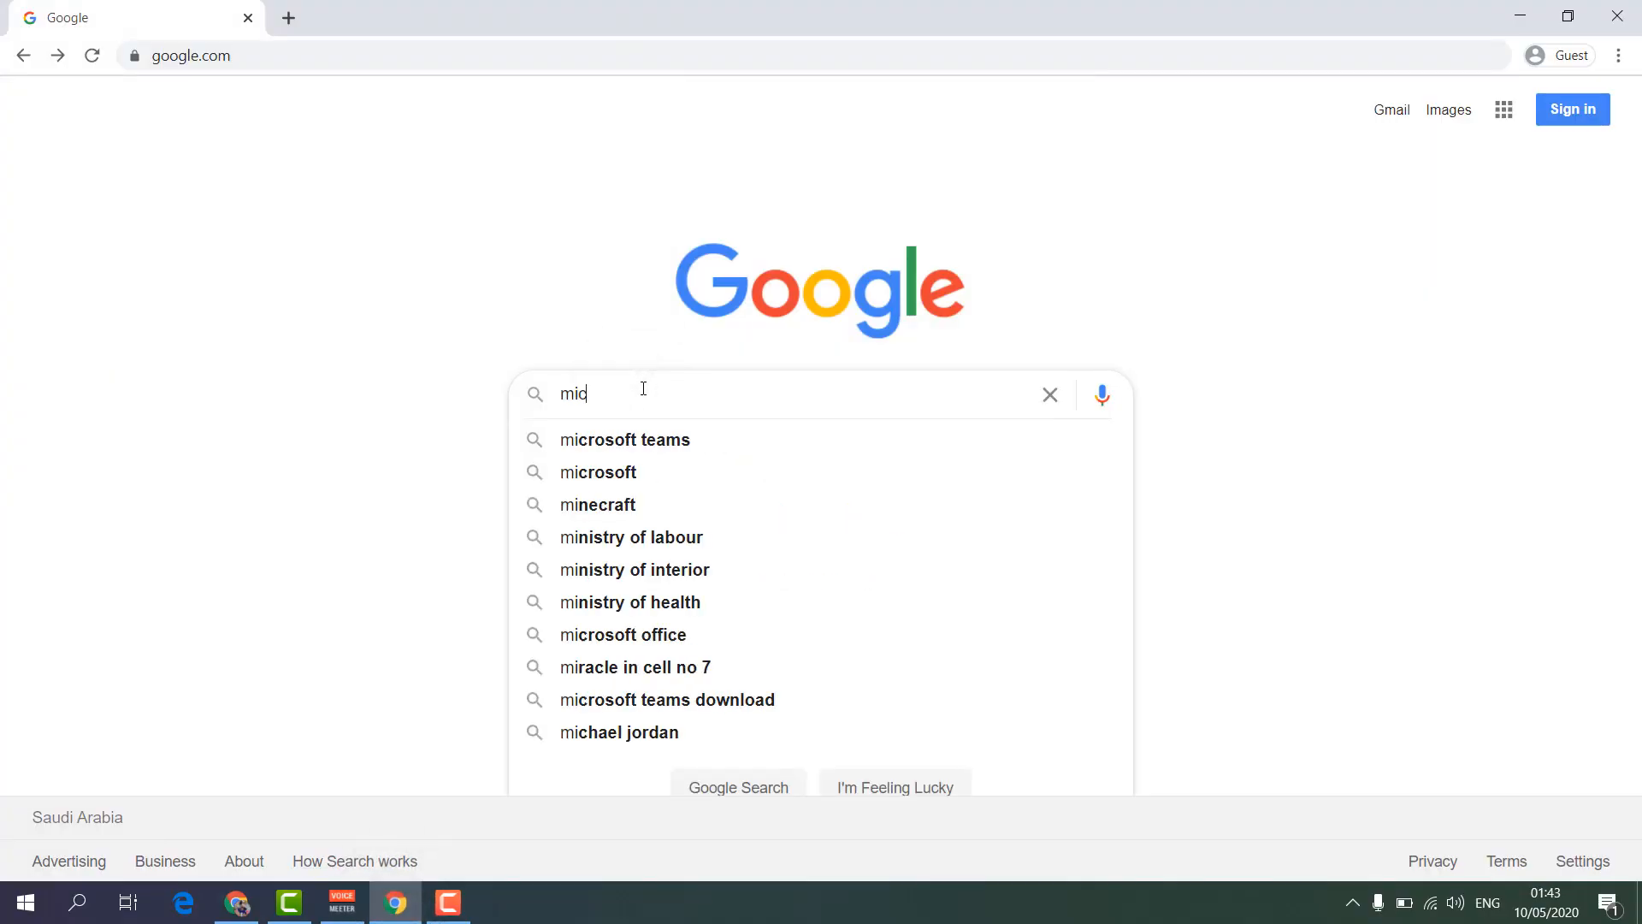
pyautogui.write('crosf')
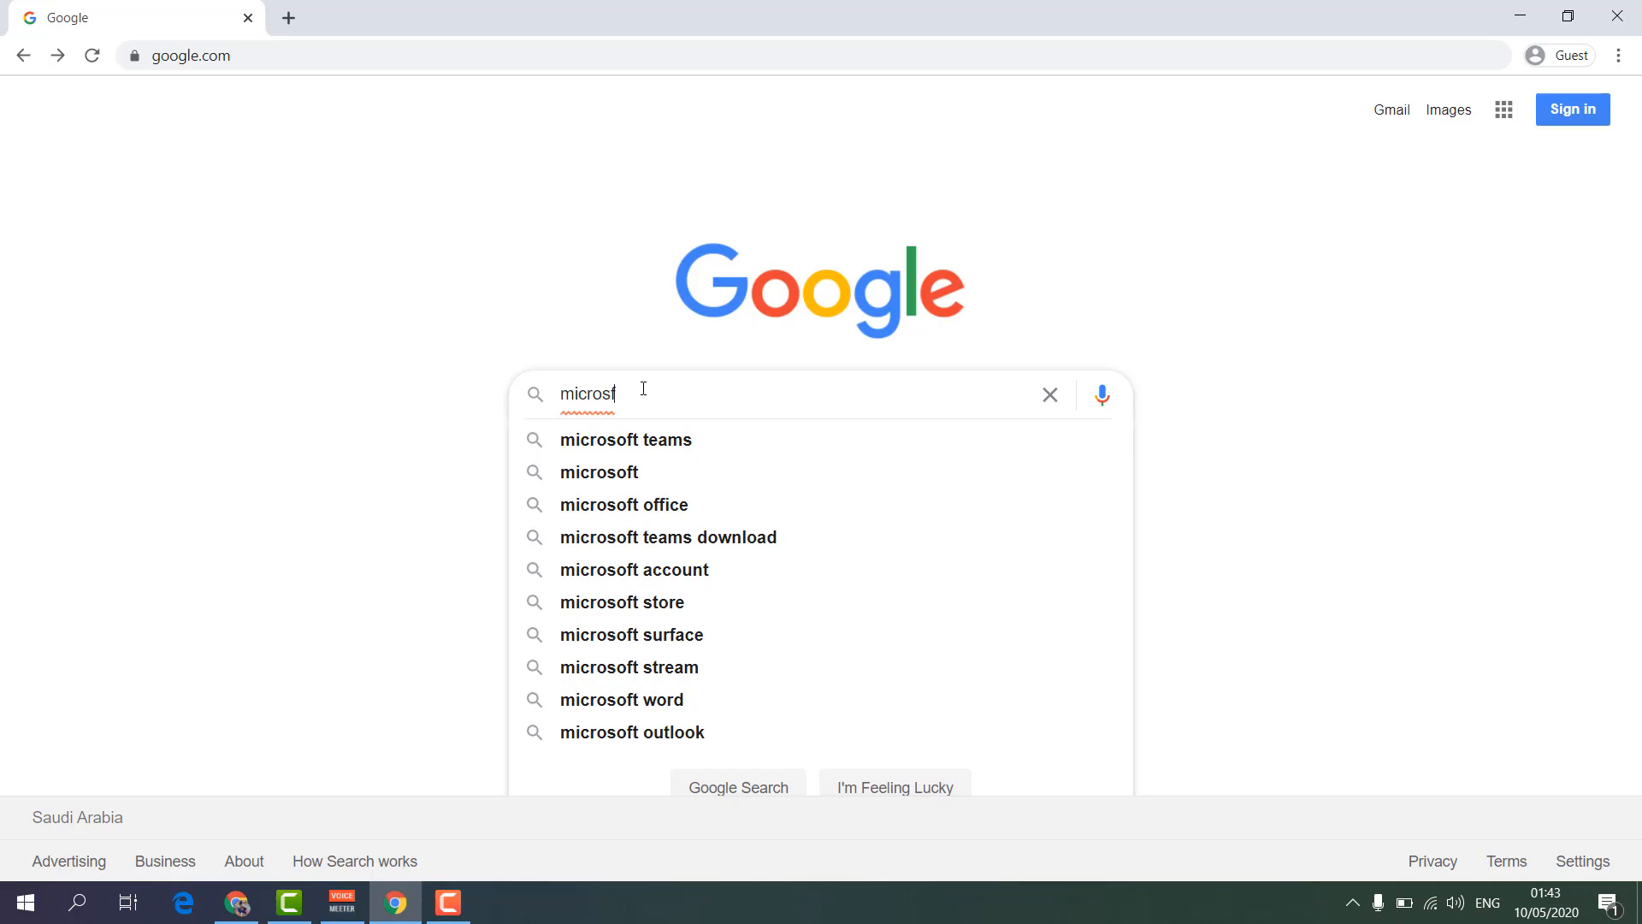
pyautogui.write('ed')
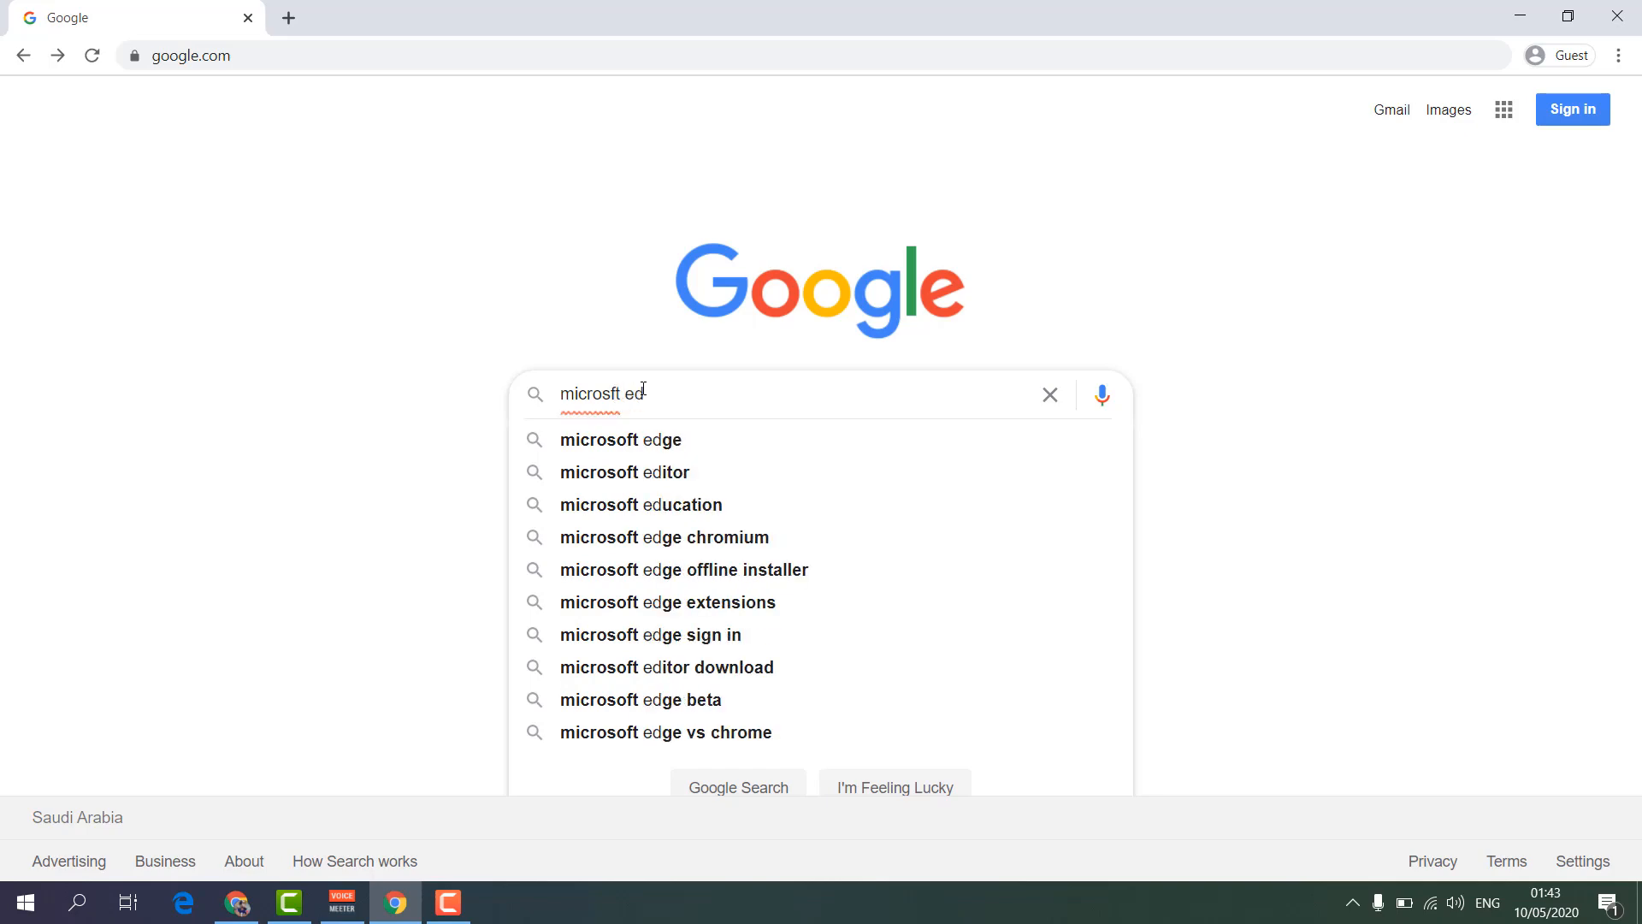
# Step: Search Google for "microsoft edge" using the suggestion
pyautogui.click(620, 438)
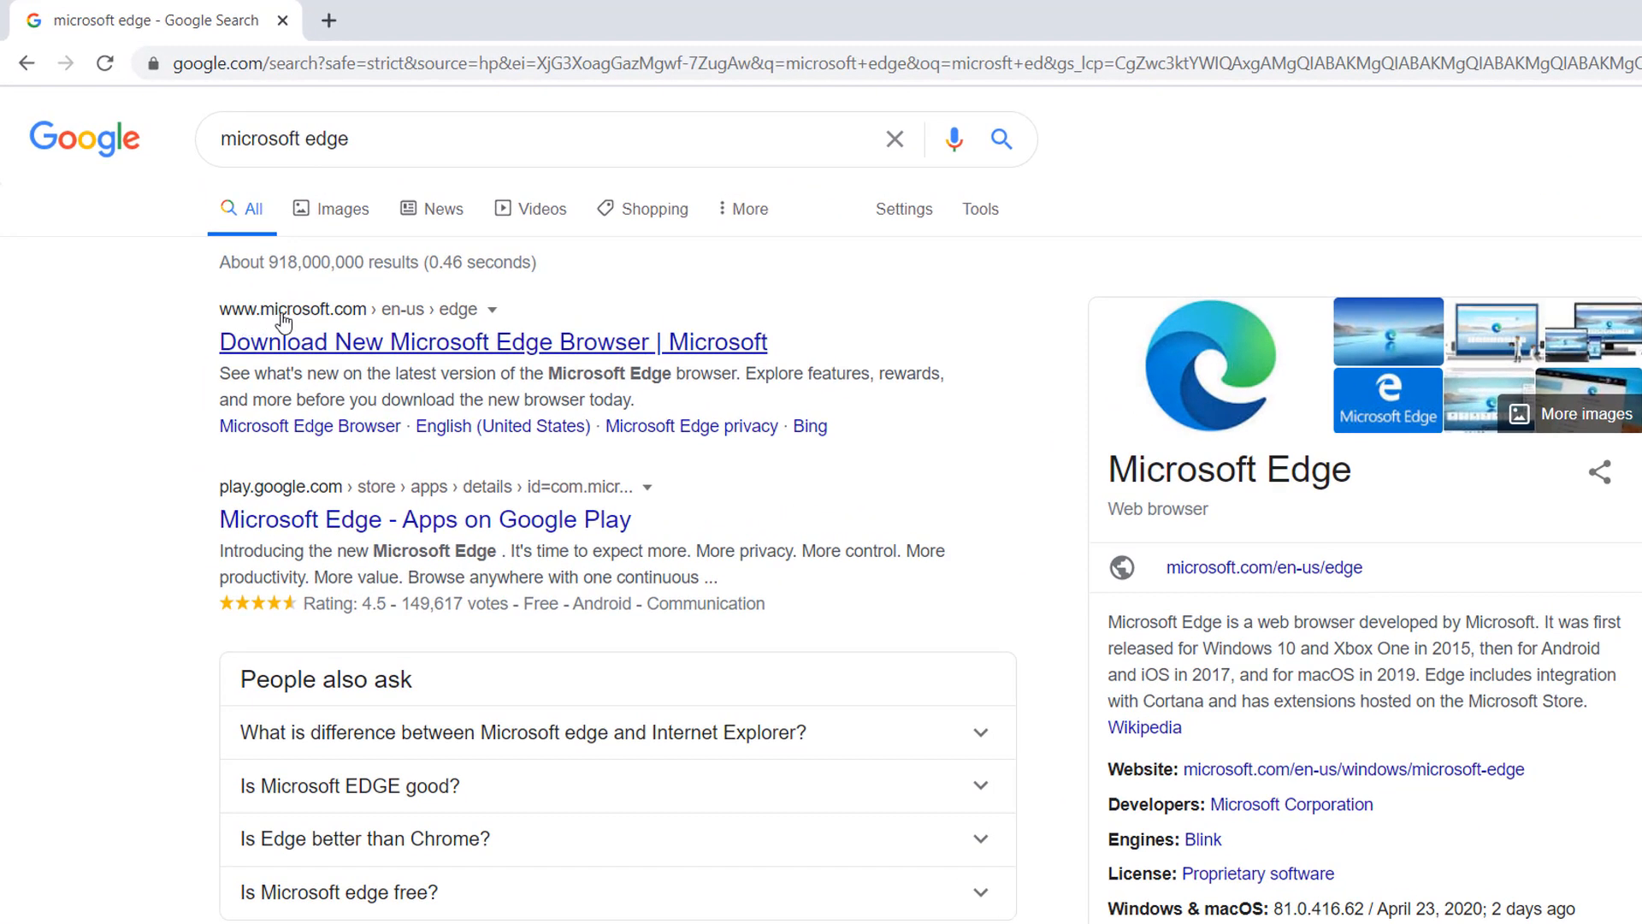
pyautogui.moveTo(322, 322)
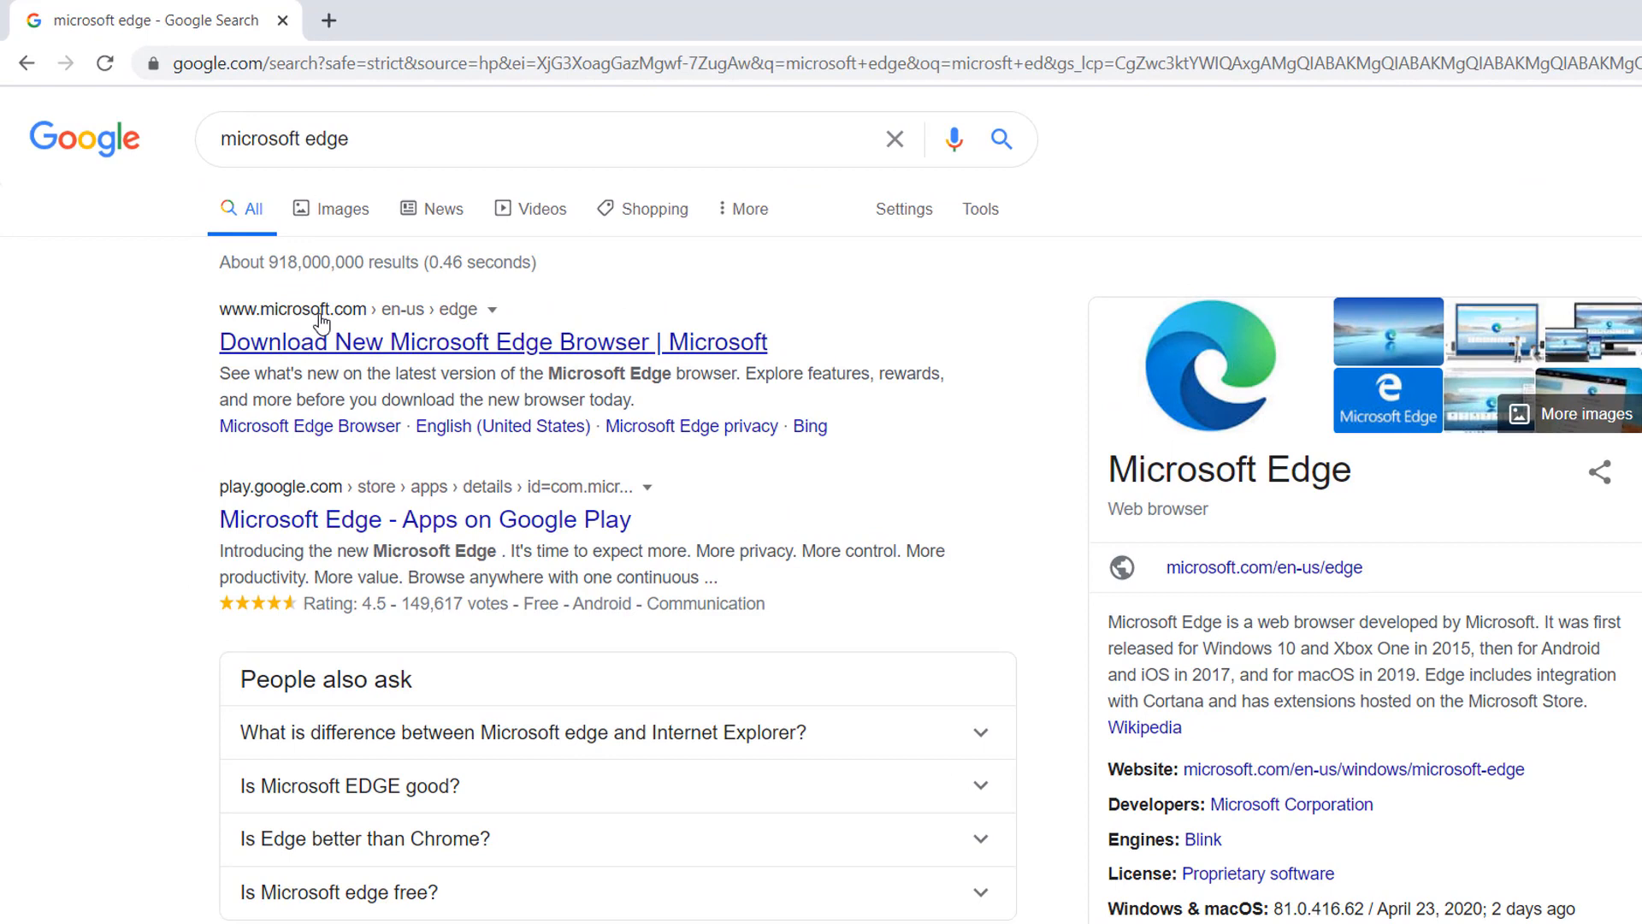
pyautogui.moveTo(365, 356)
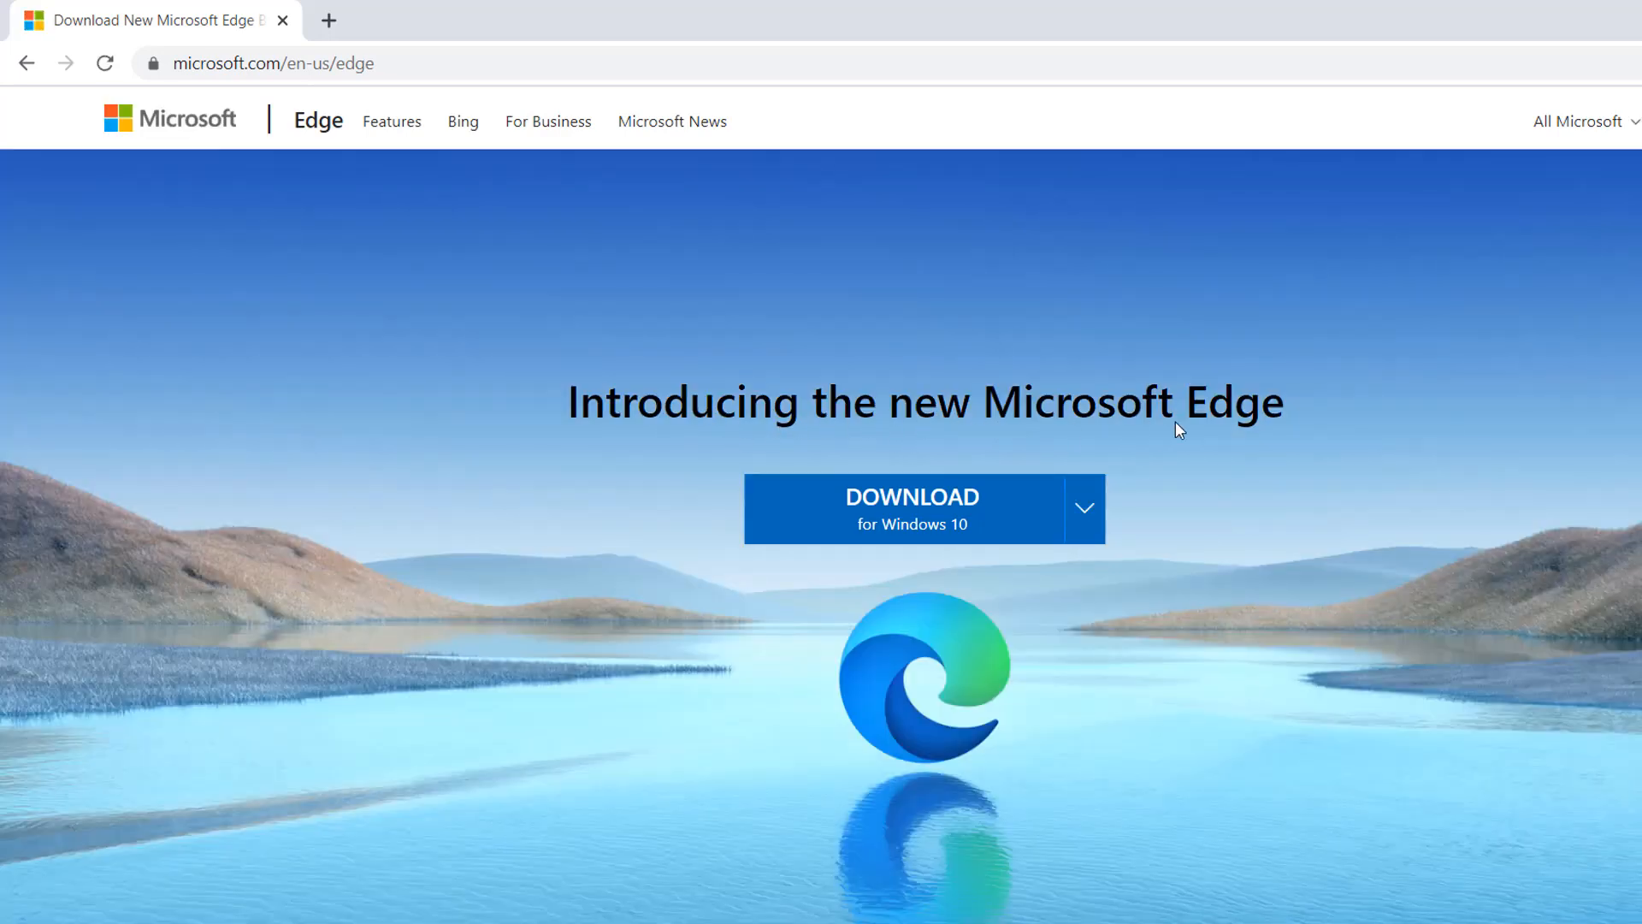
# Step: Download Edge for Windows 10 and accept the license terms to start the download
pyautogui.click(910, 508)
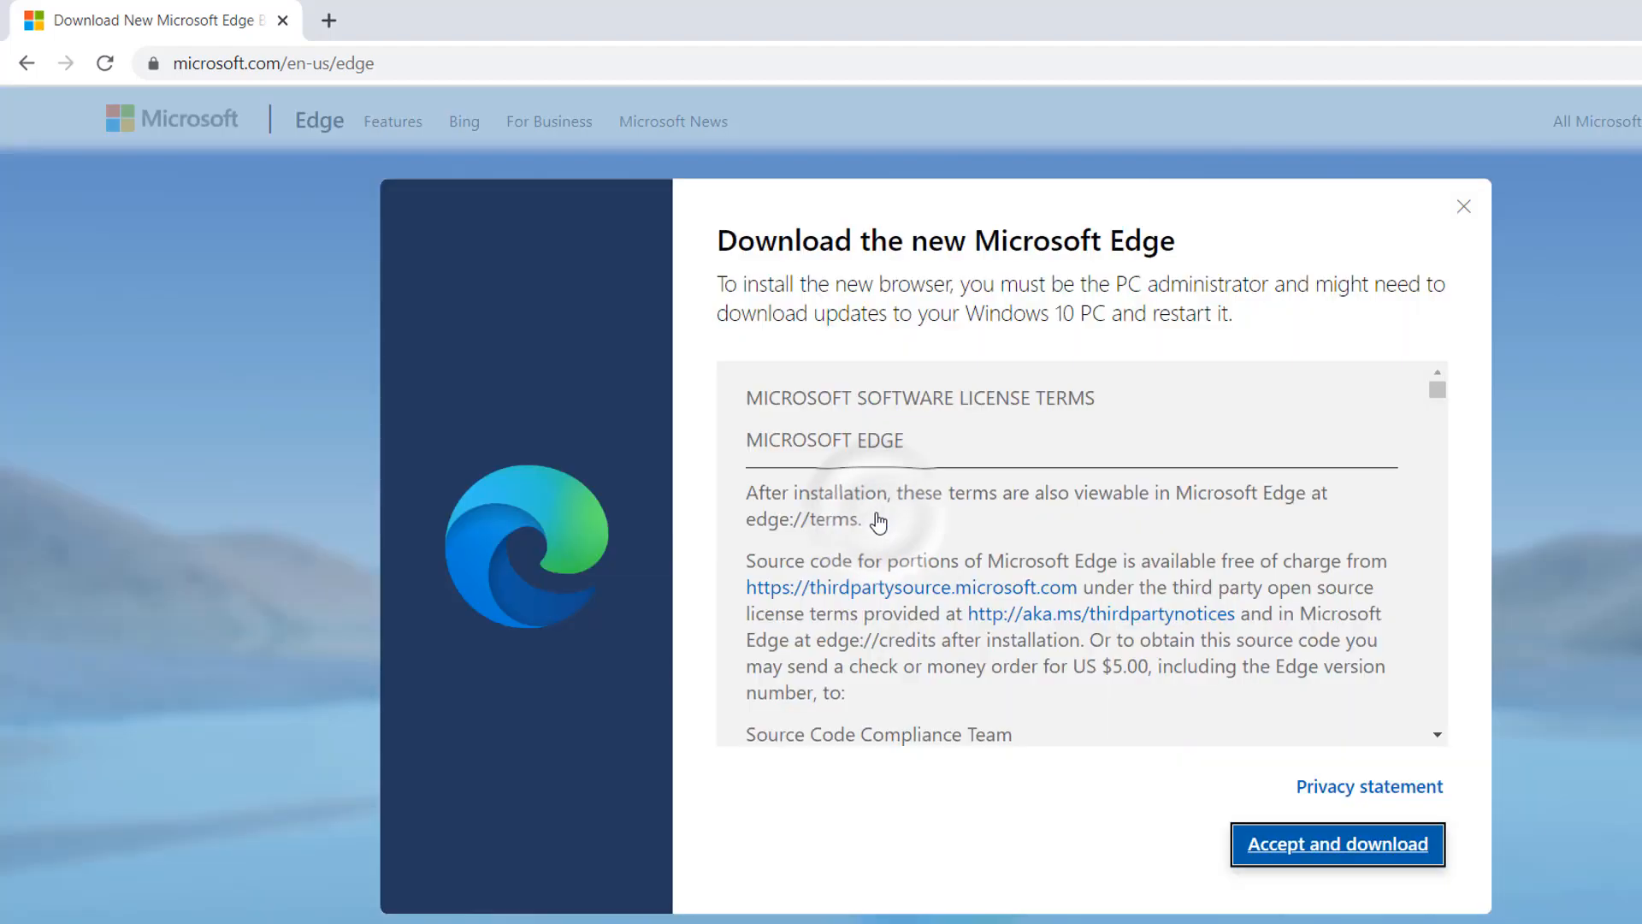
pyautogui.moveTo(1295, 466)
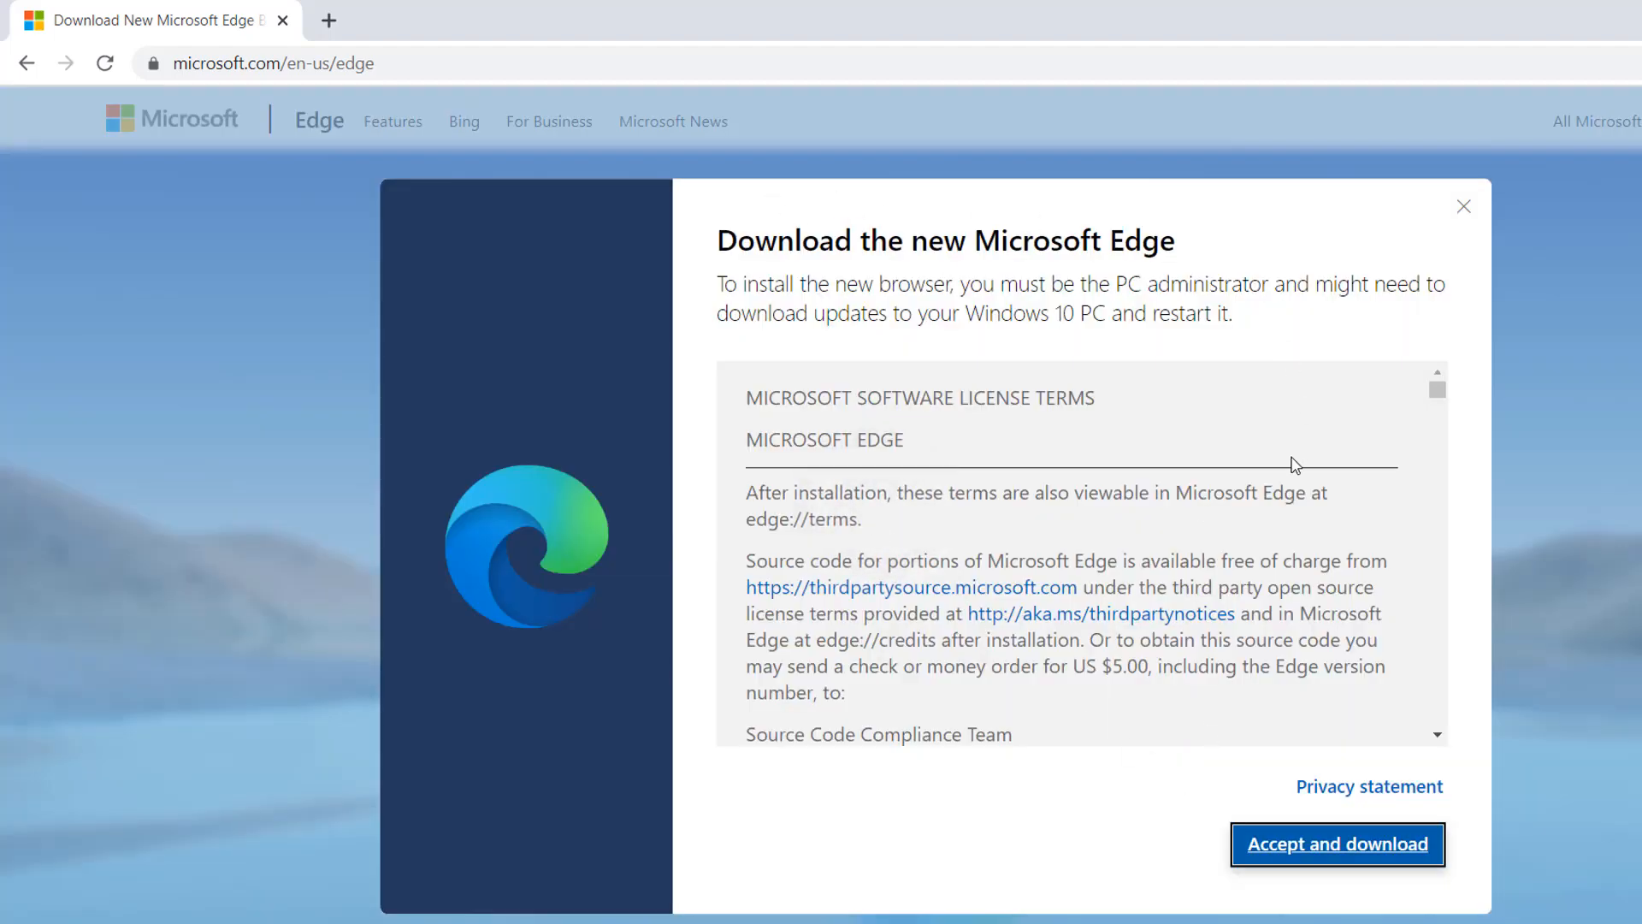
pyautogui.moveTo(1316, 858)
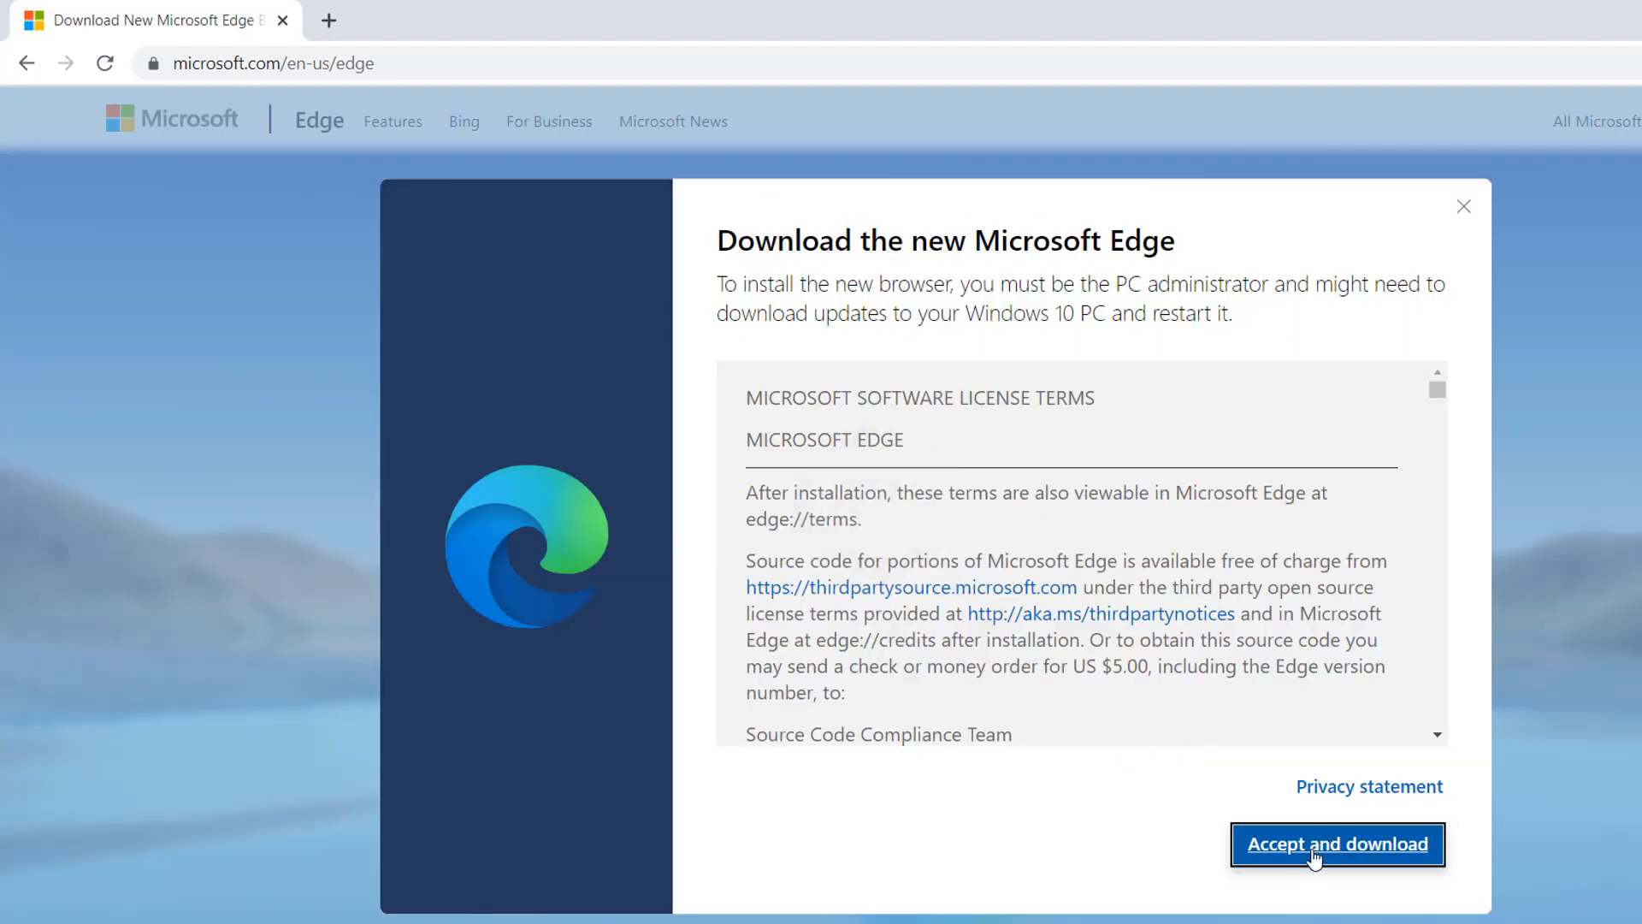
pyautogui.click(1336, 844)
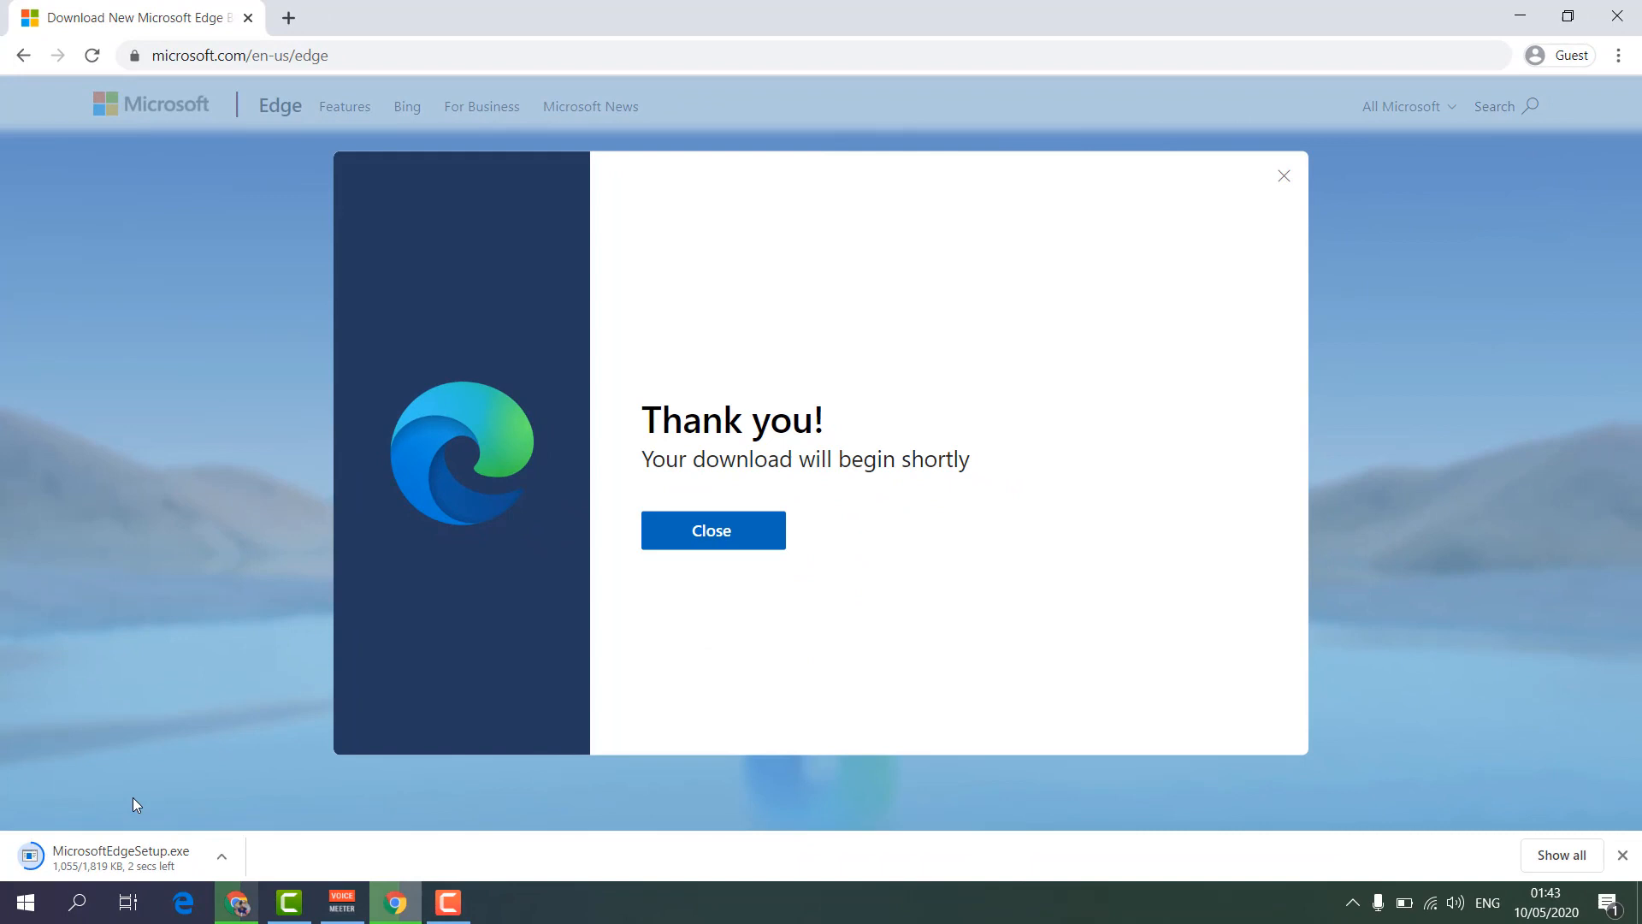
pyautogui.moveTo(130, 869)
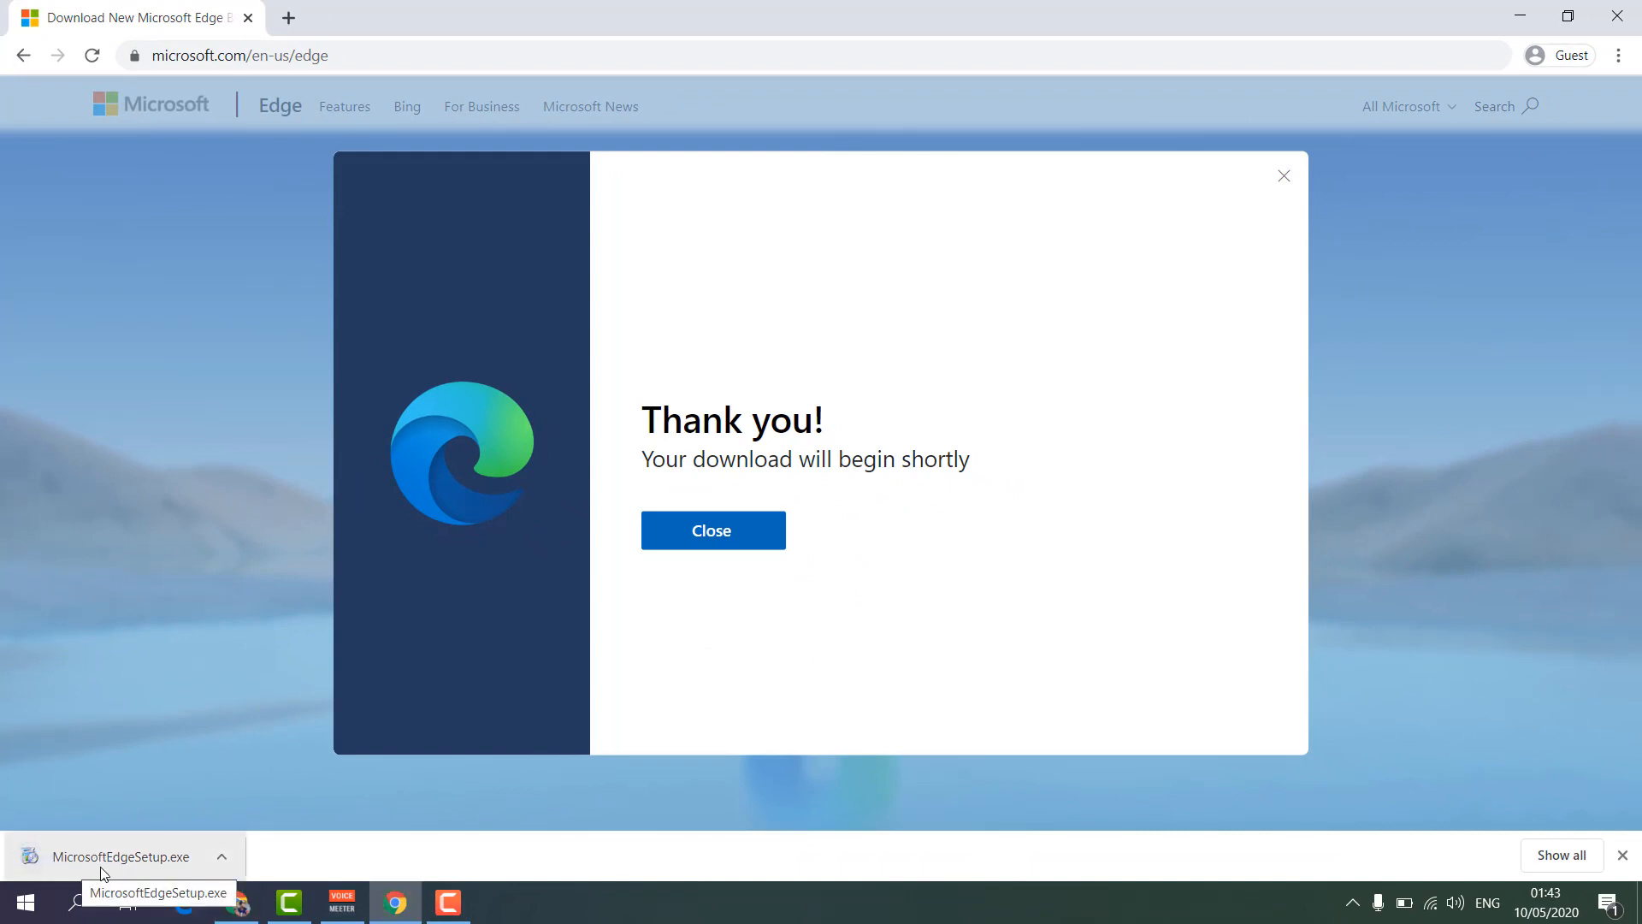
pyautogui.moveTo(238, 829)
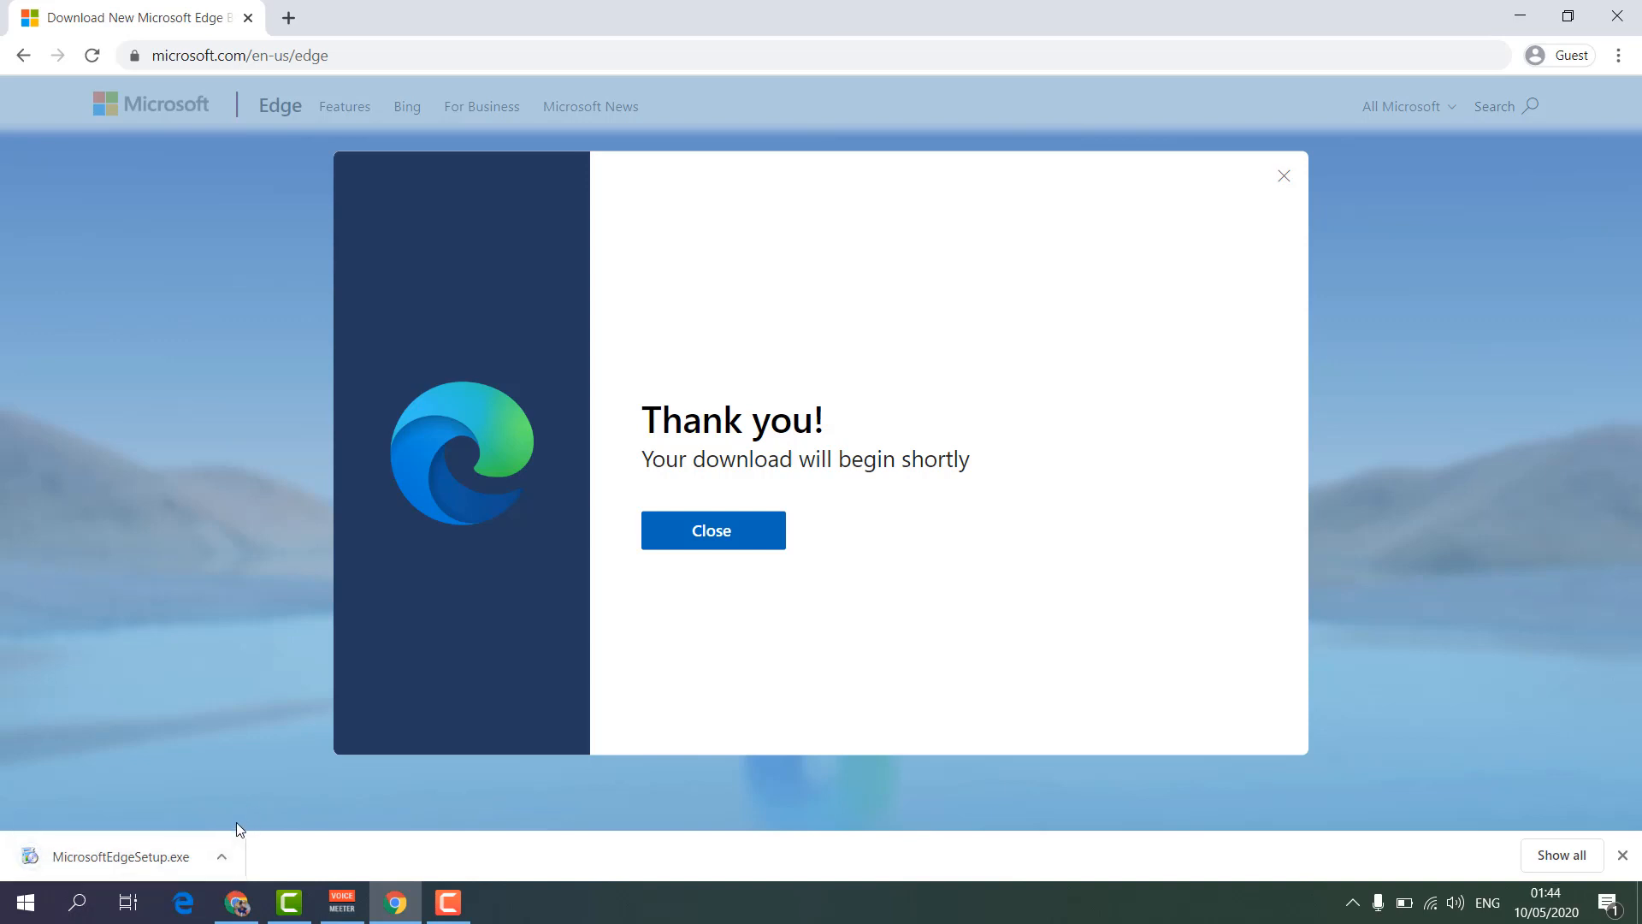
pyautogui.moveTo(108, 850)
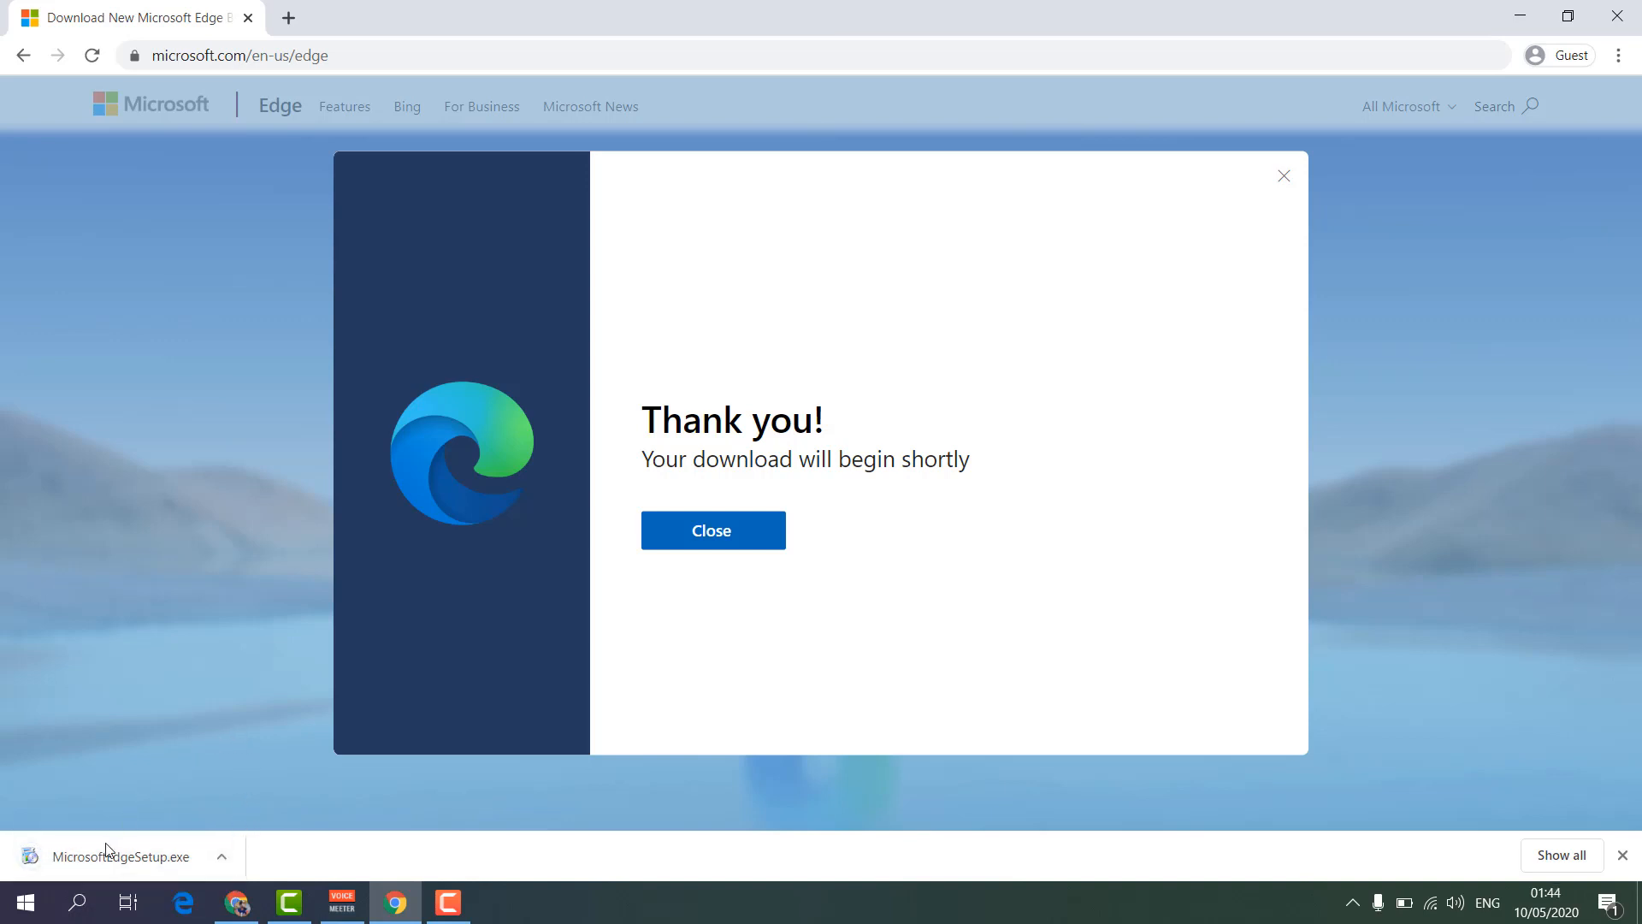
# Step: Run the downloaded MicrosoftEdgeSetup.exe installer from the download bar
pyautogui.click(121, 855)
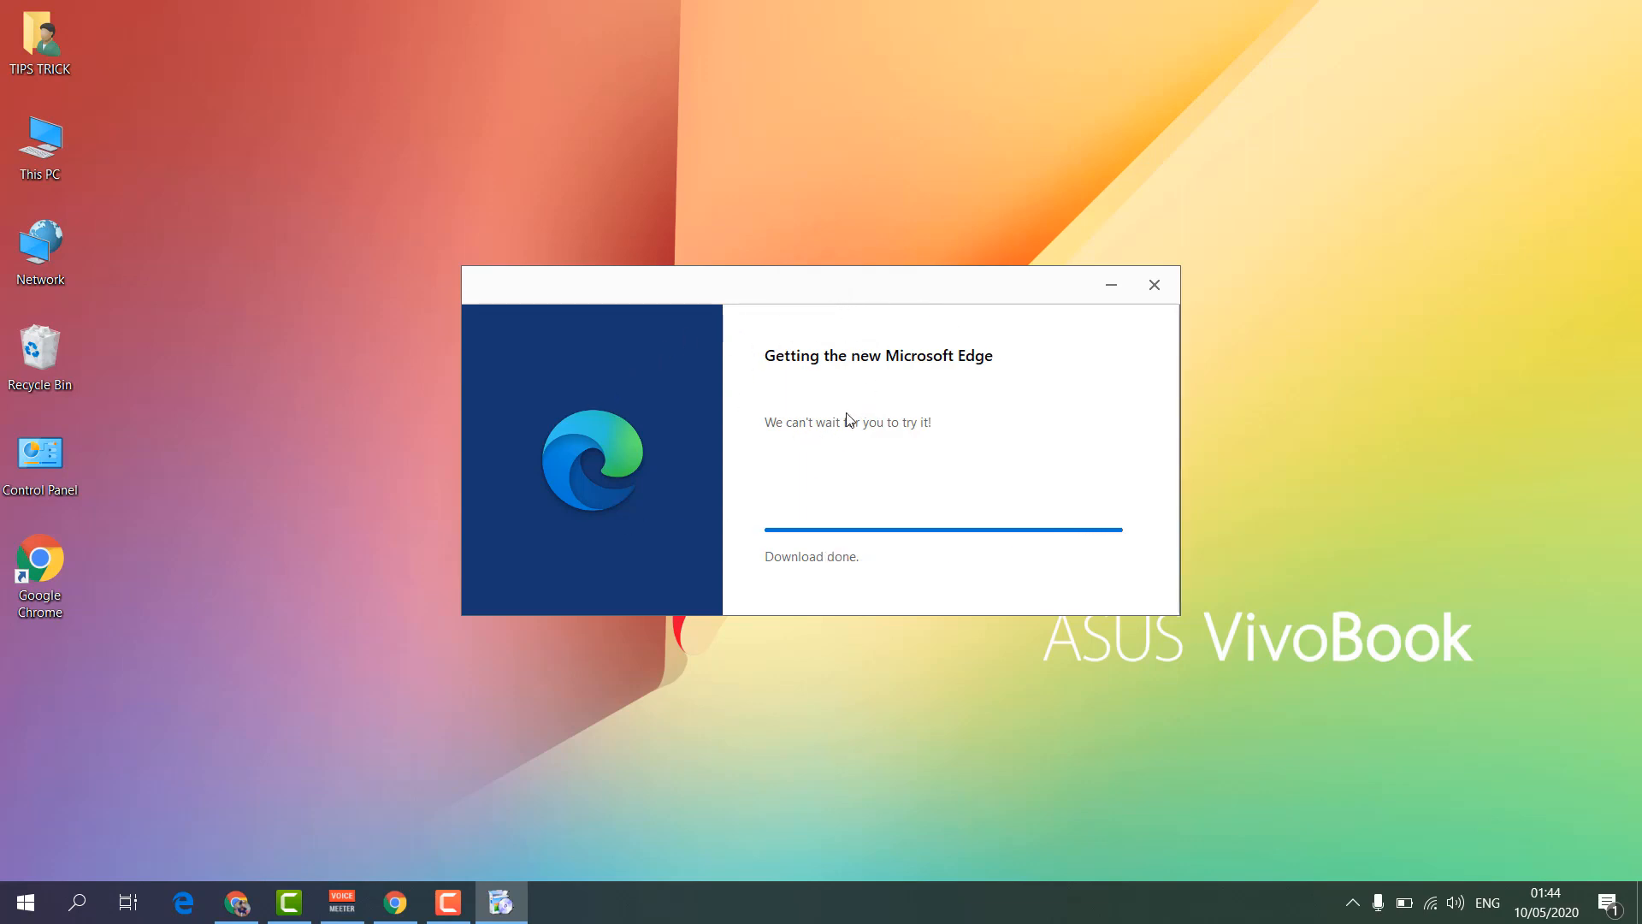
pyautogui.moveTo(979, 433)
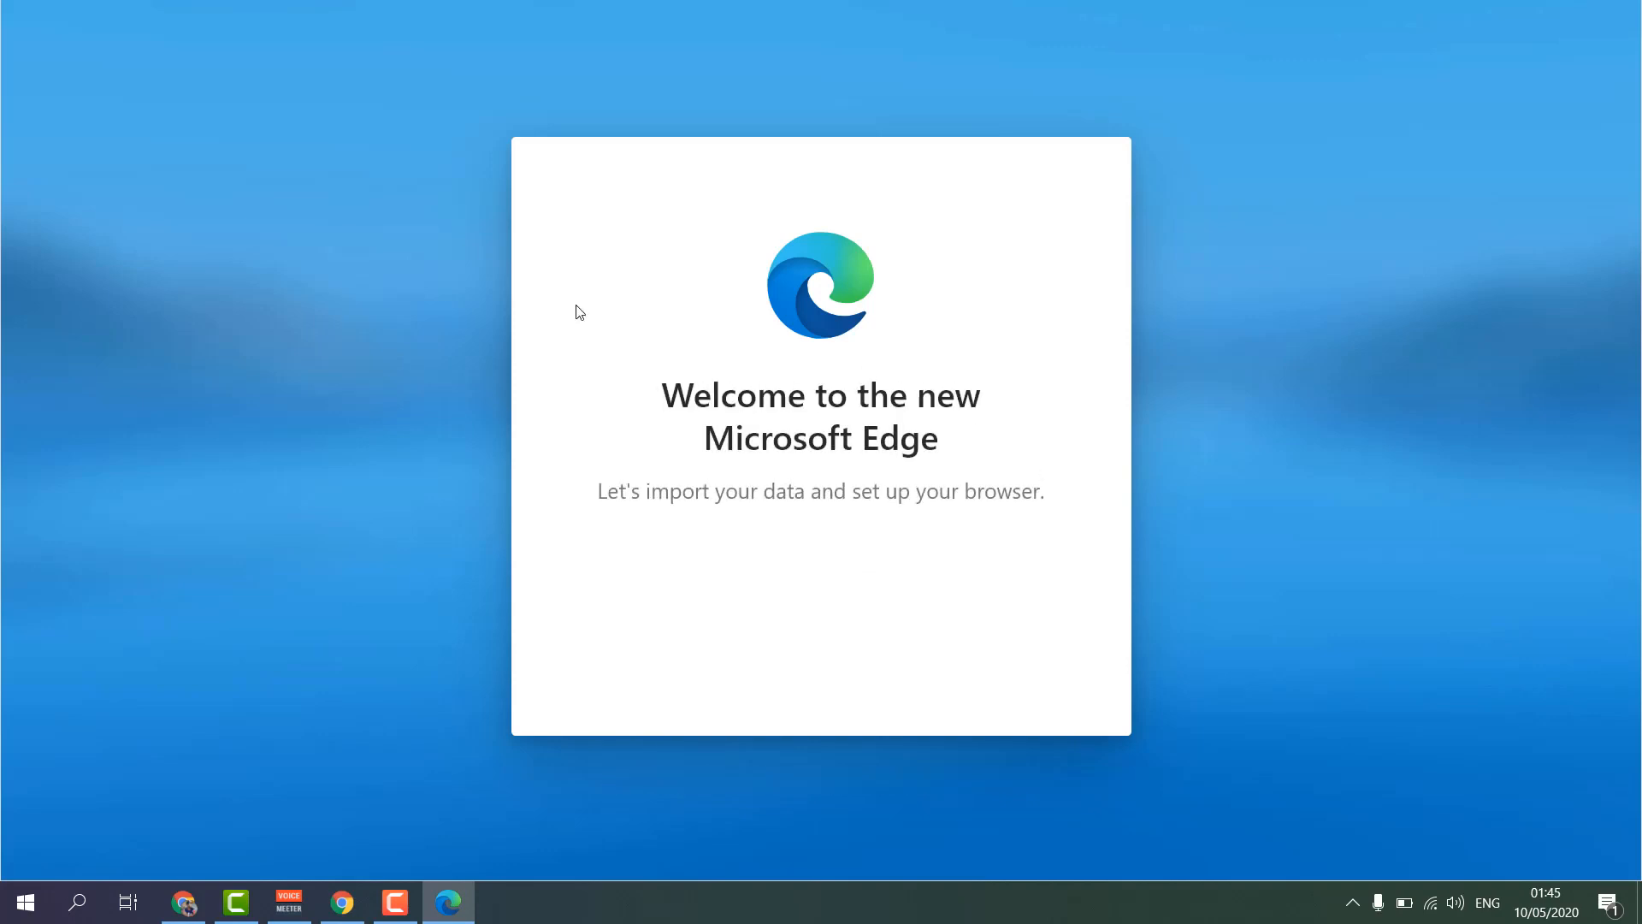
pyautogui.moveTo(137, 887)
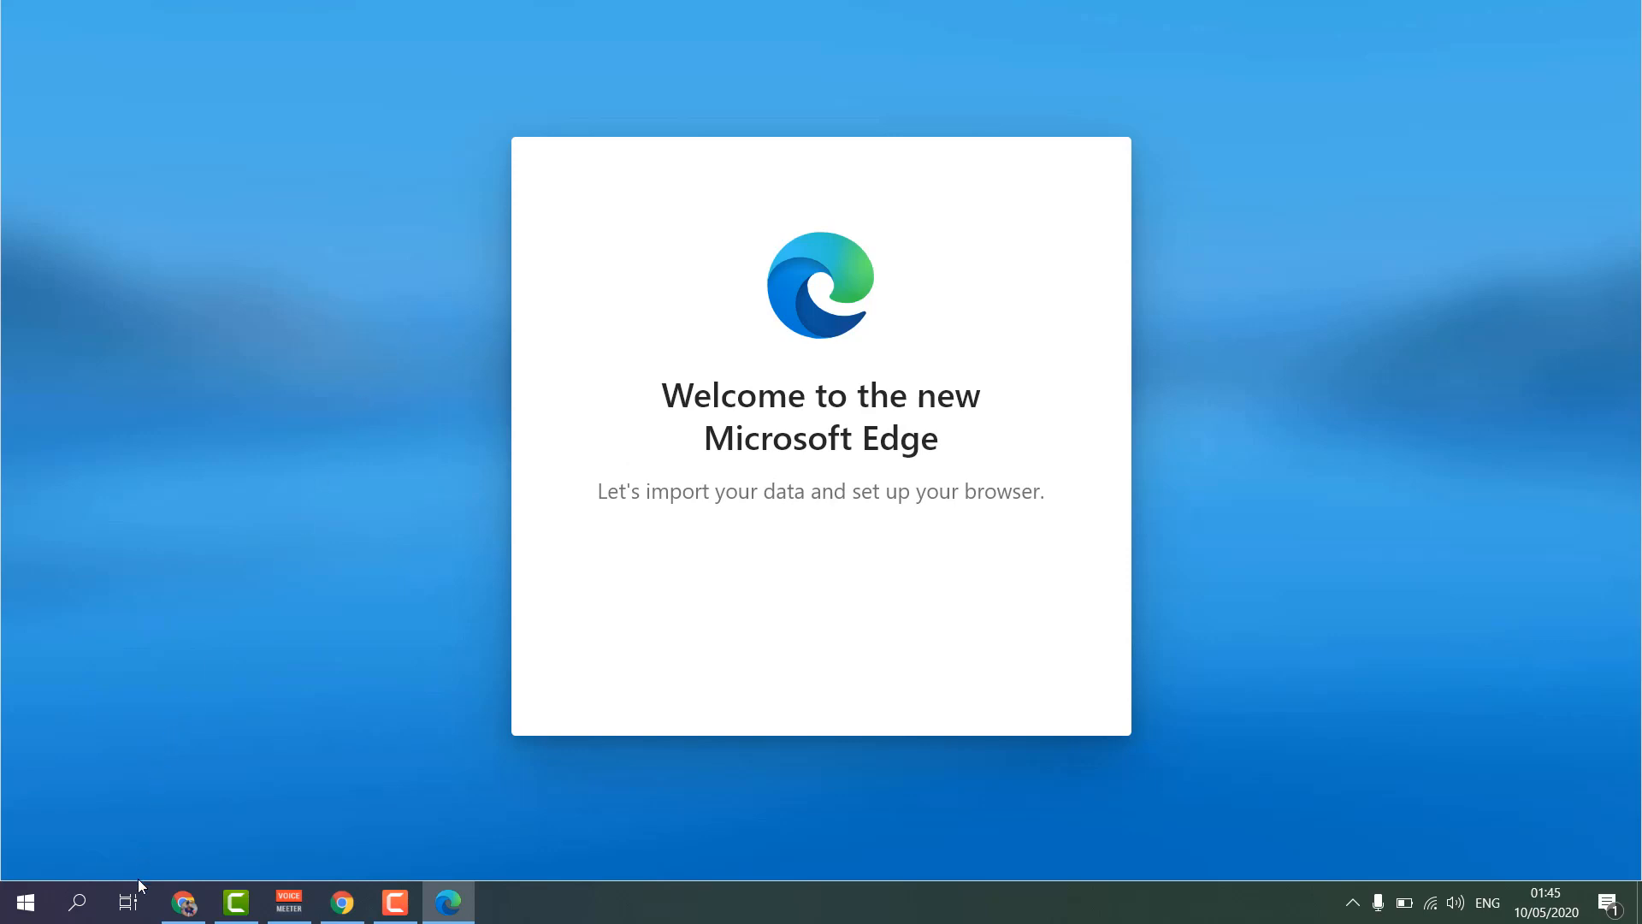
# Step: Get started, confirm the Inspirational new tab layout, and confirm syncing browser data
pyautogui.click(448, 901)
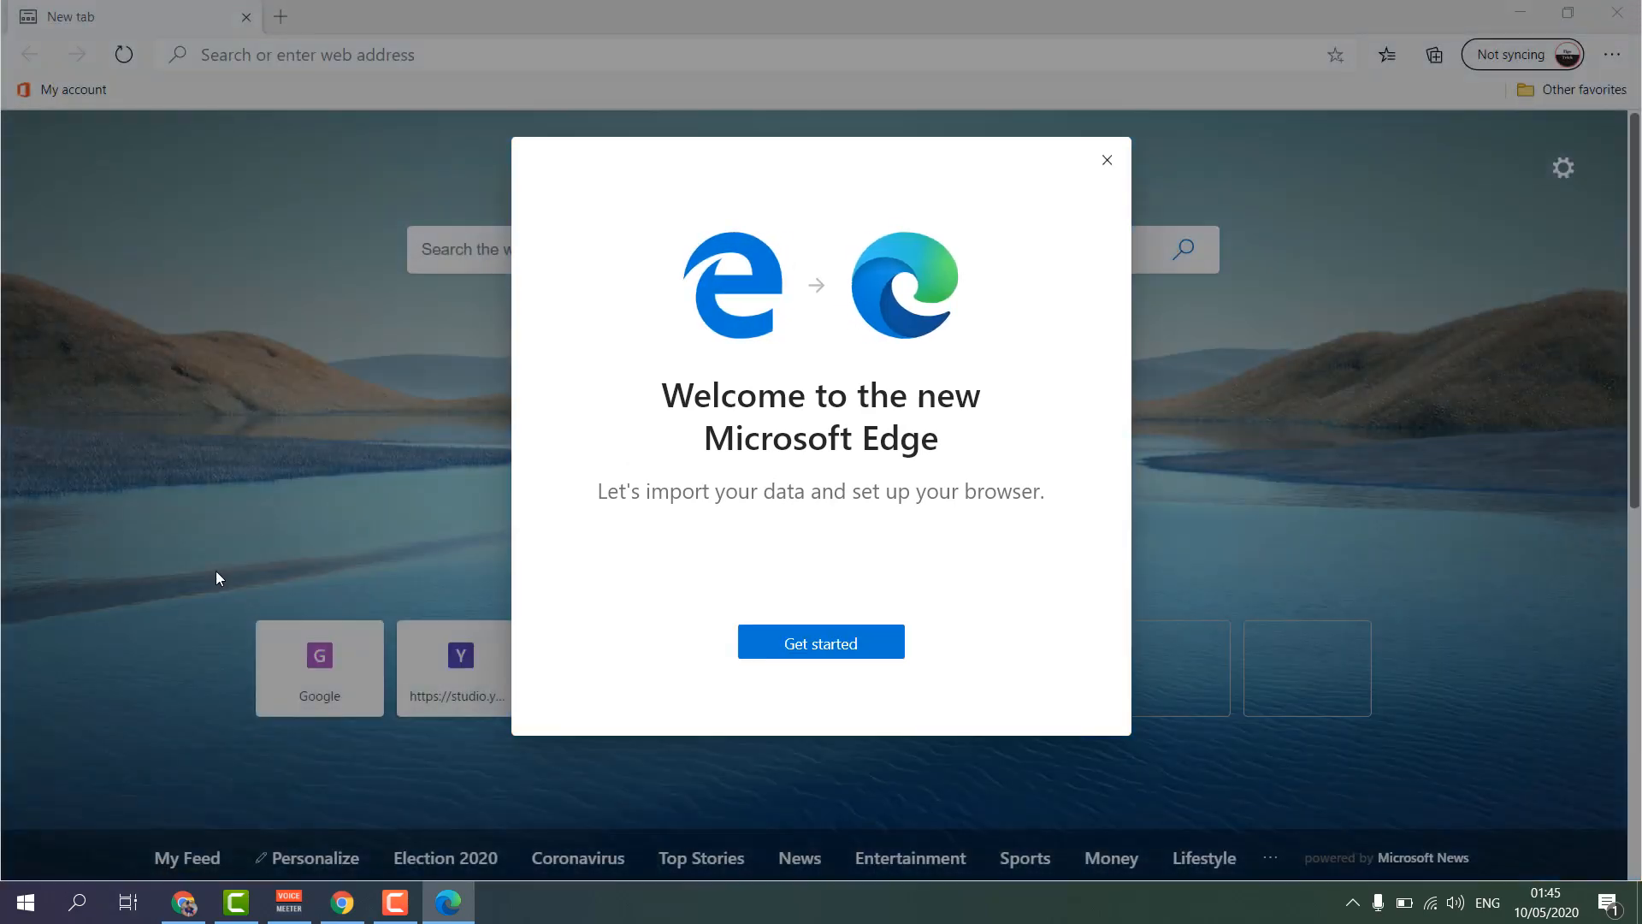
pyautogui.moveTo(556, 906)
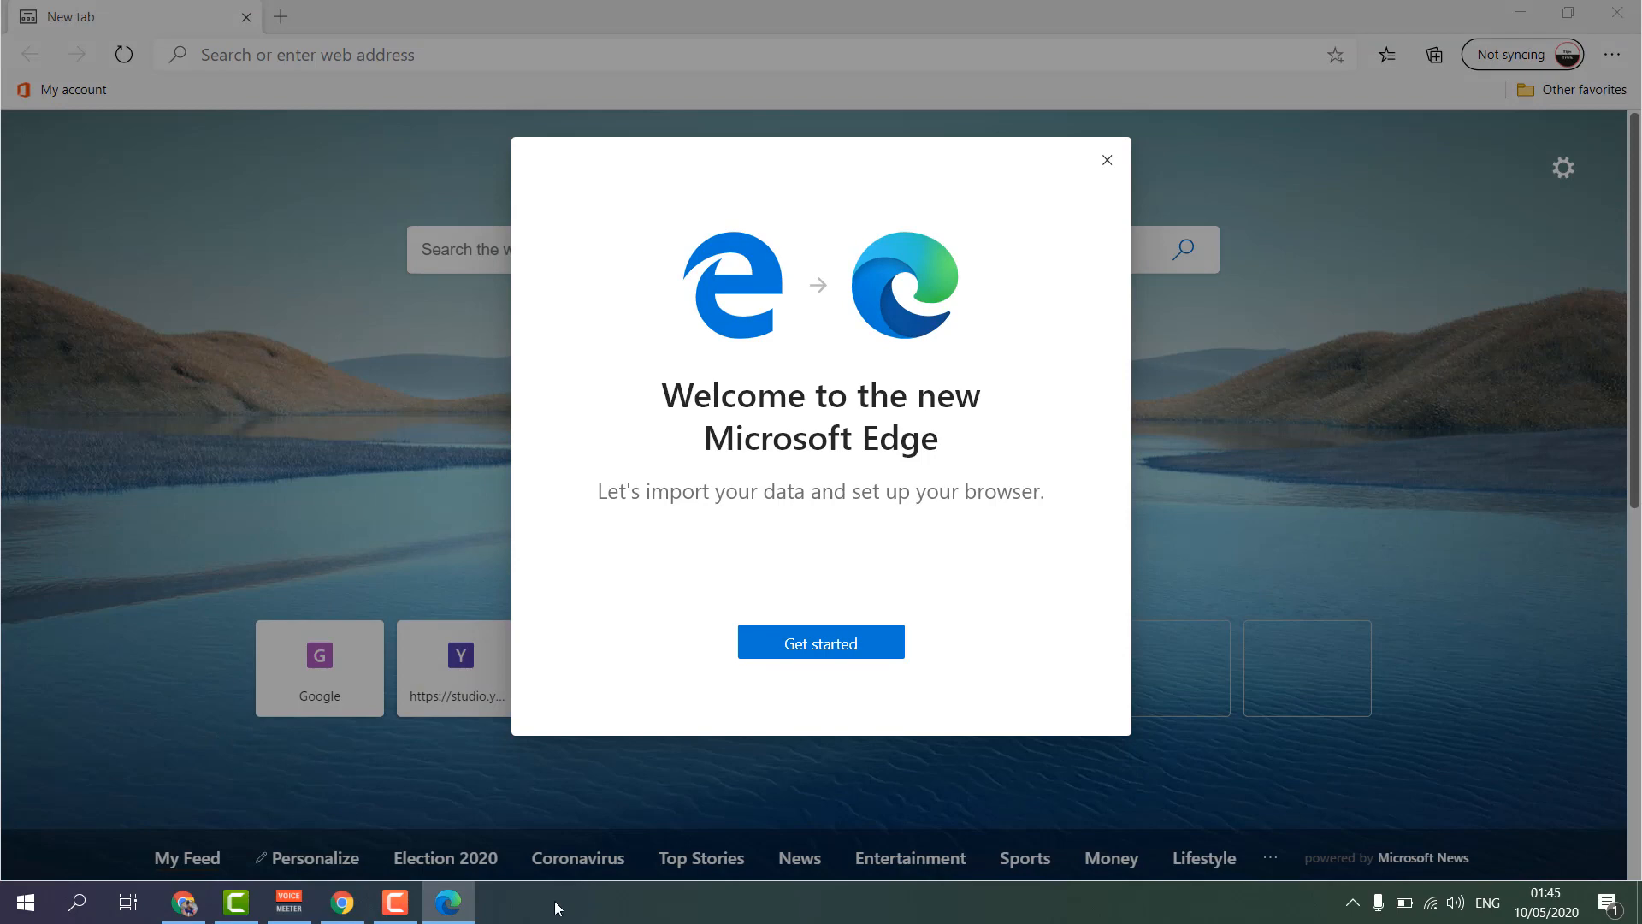
pyautogui.moveTo(764, 703)
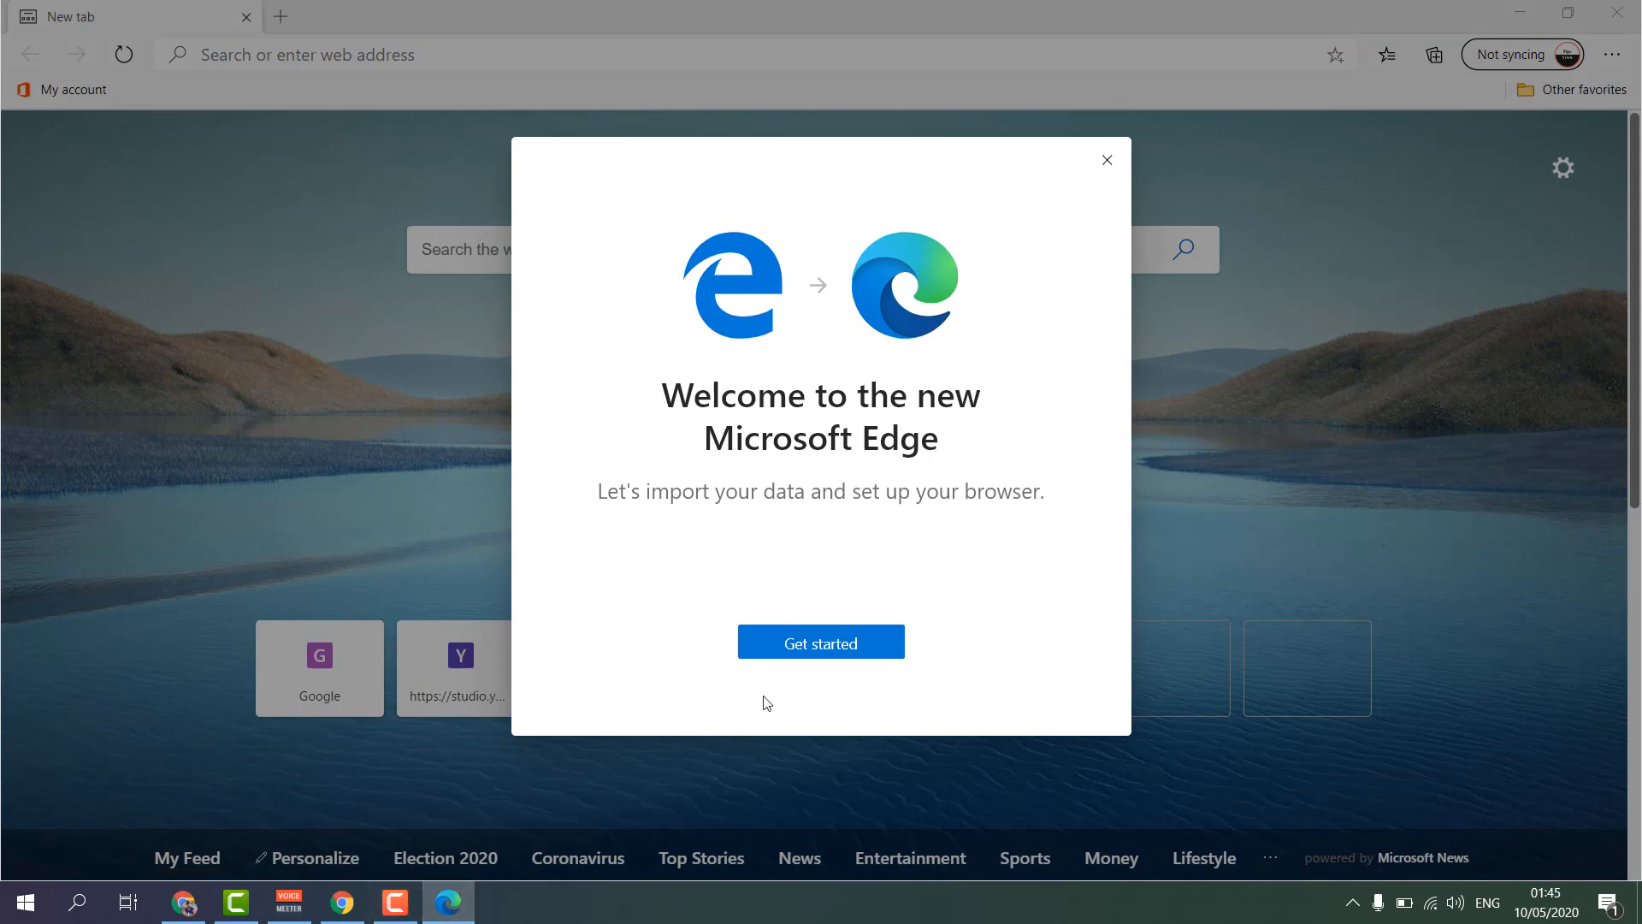
pyautogui.click(820, 640)
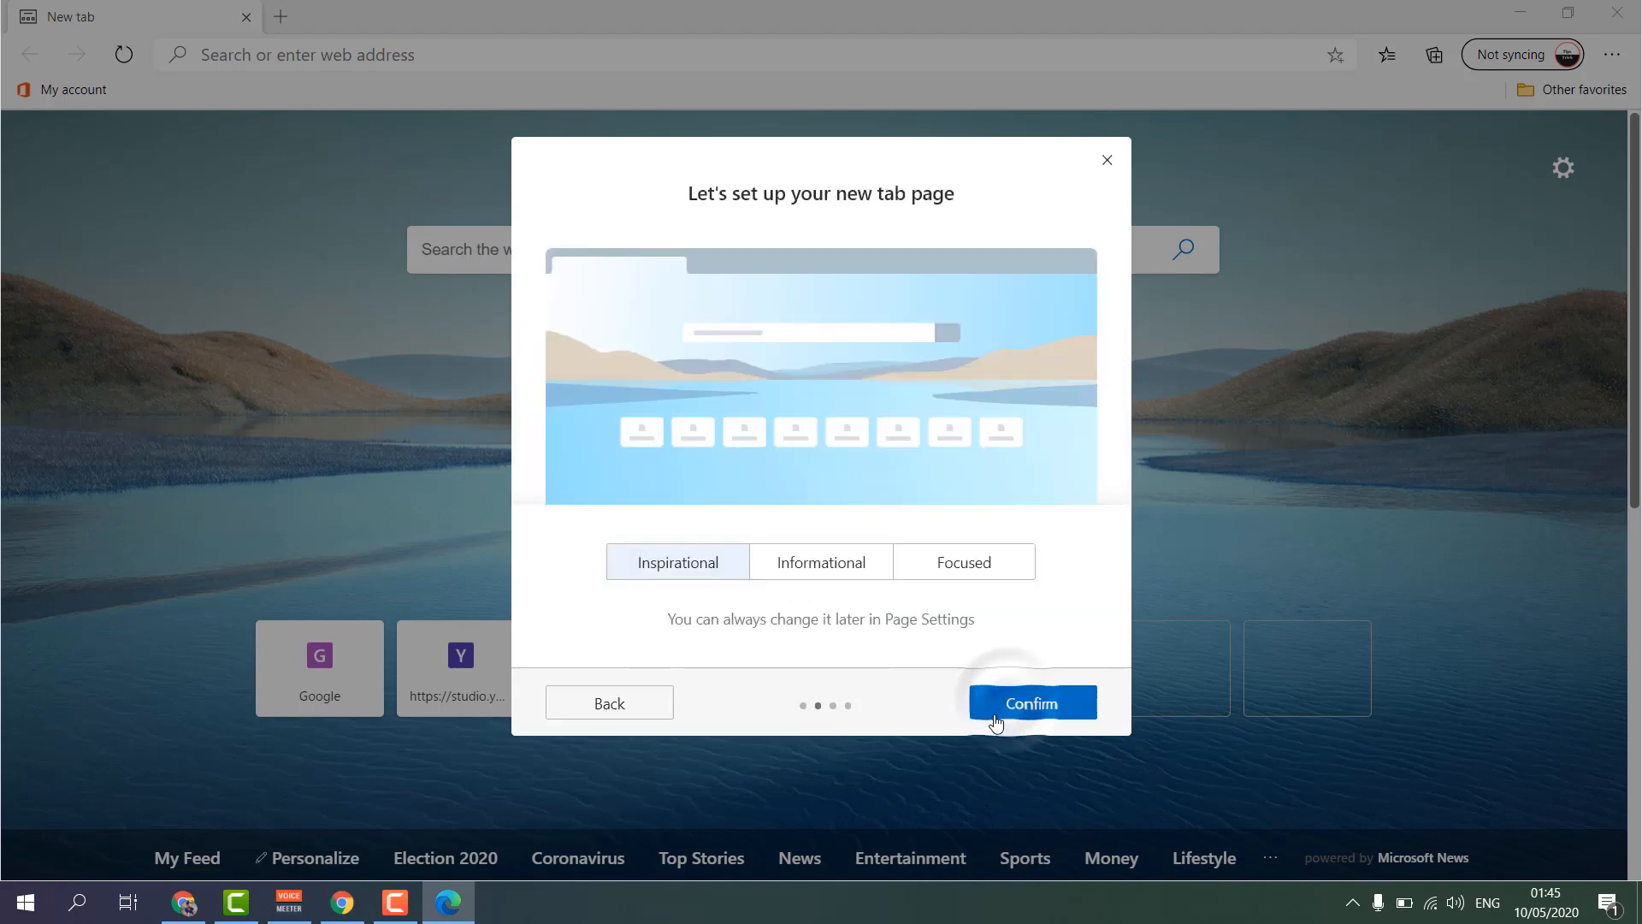
pyautogui.click(1030, 702)
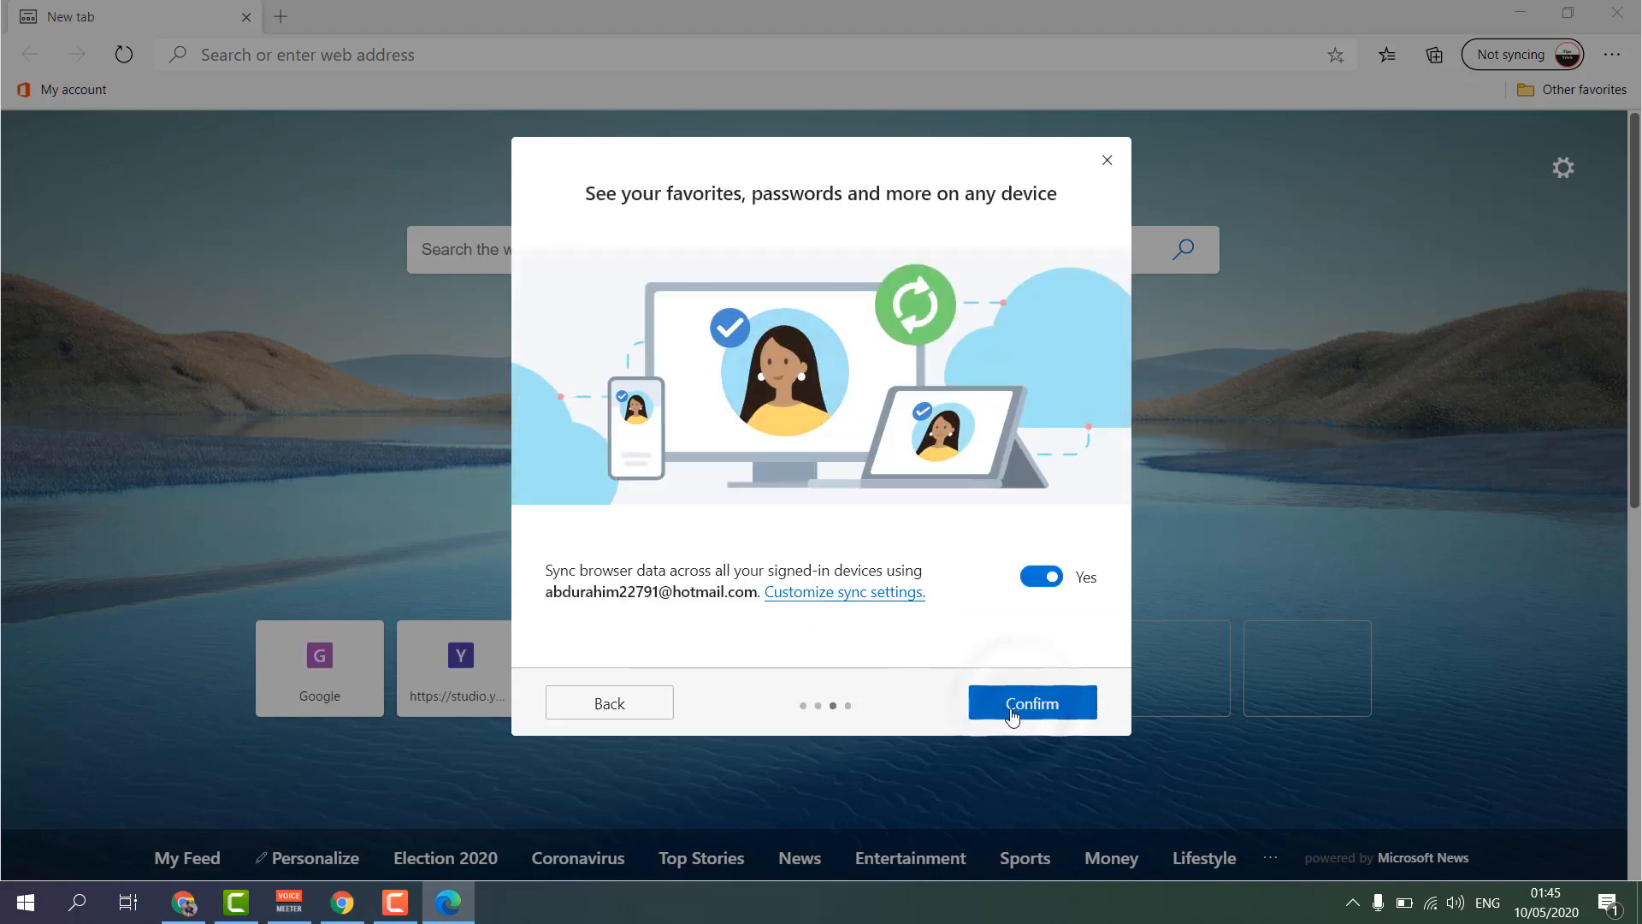
pyautogui.click(1031, 703)
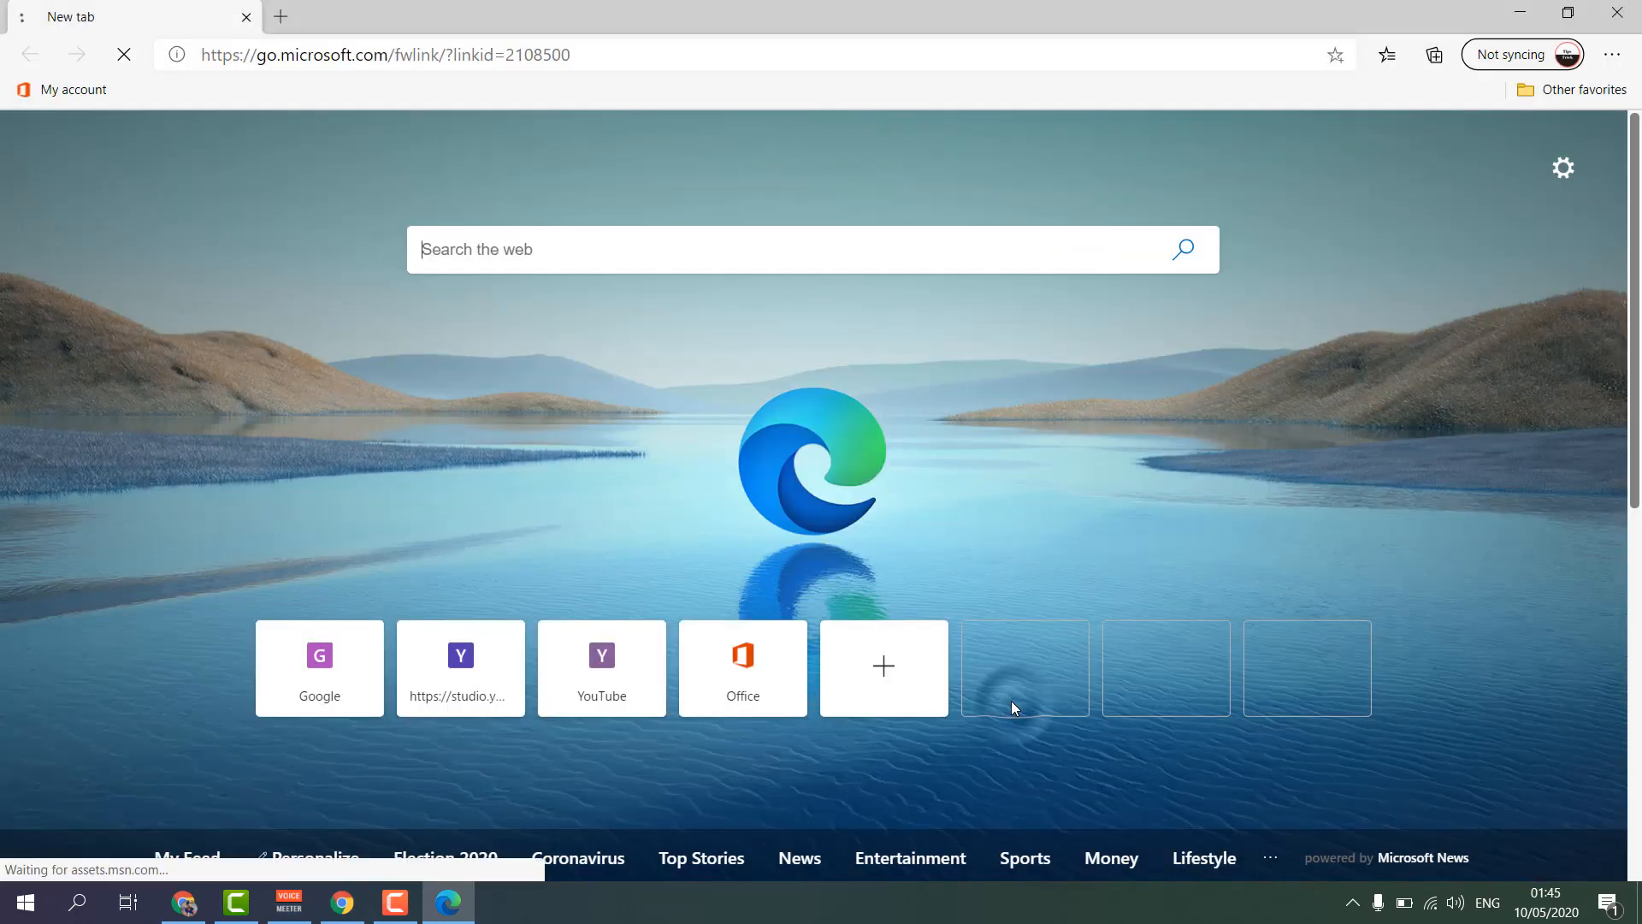
# Step: Close the extra Microsoft Edge tab and window, then dismiss the default-browser bar
pyautogui.click(280, 17)
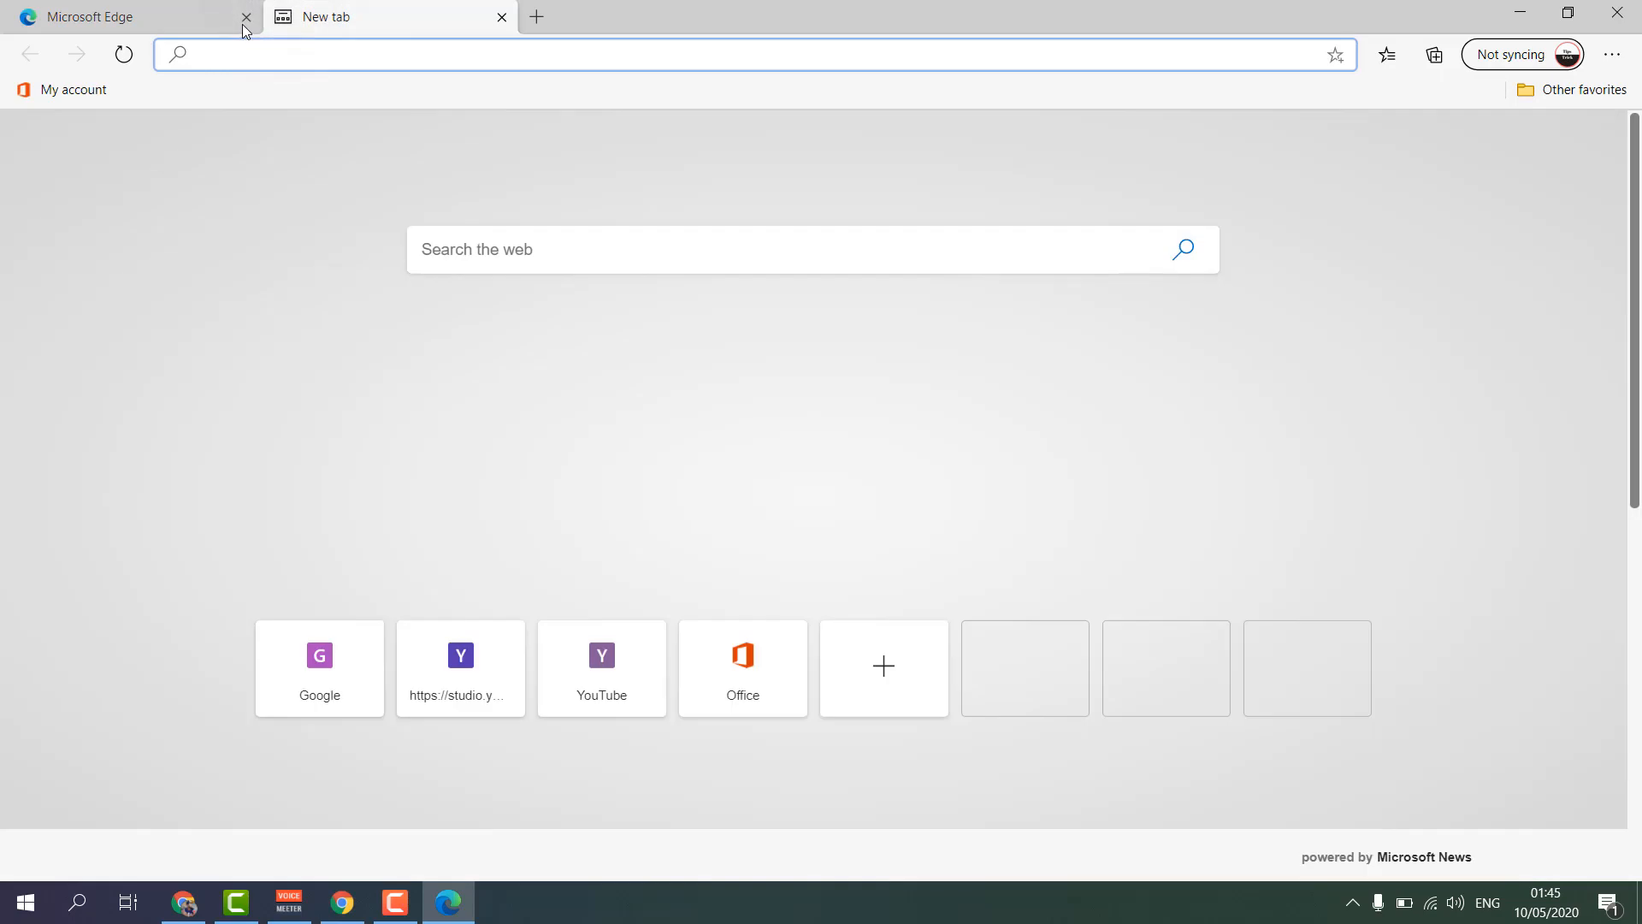
pyautogui.click(246, 17)
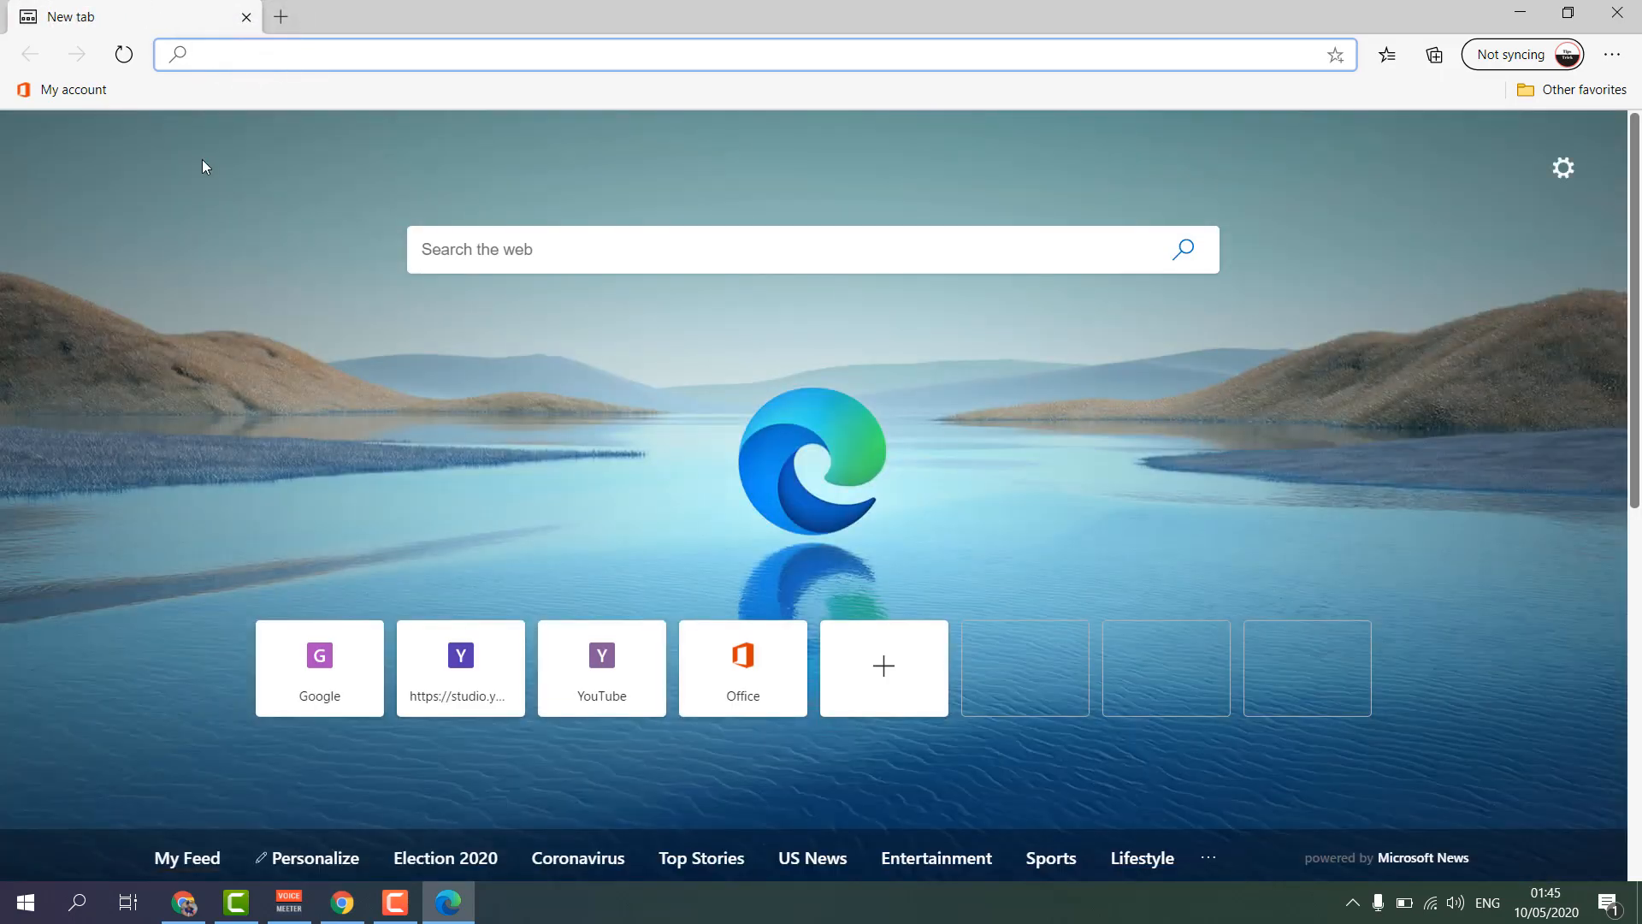
pyautogui.moveTo(1629, 11)
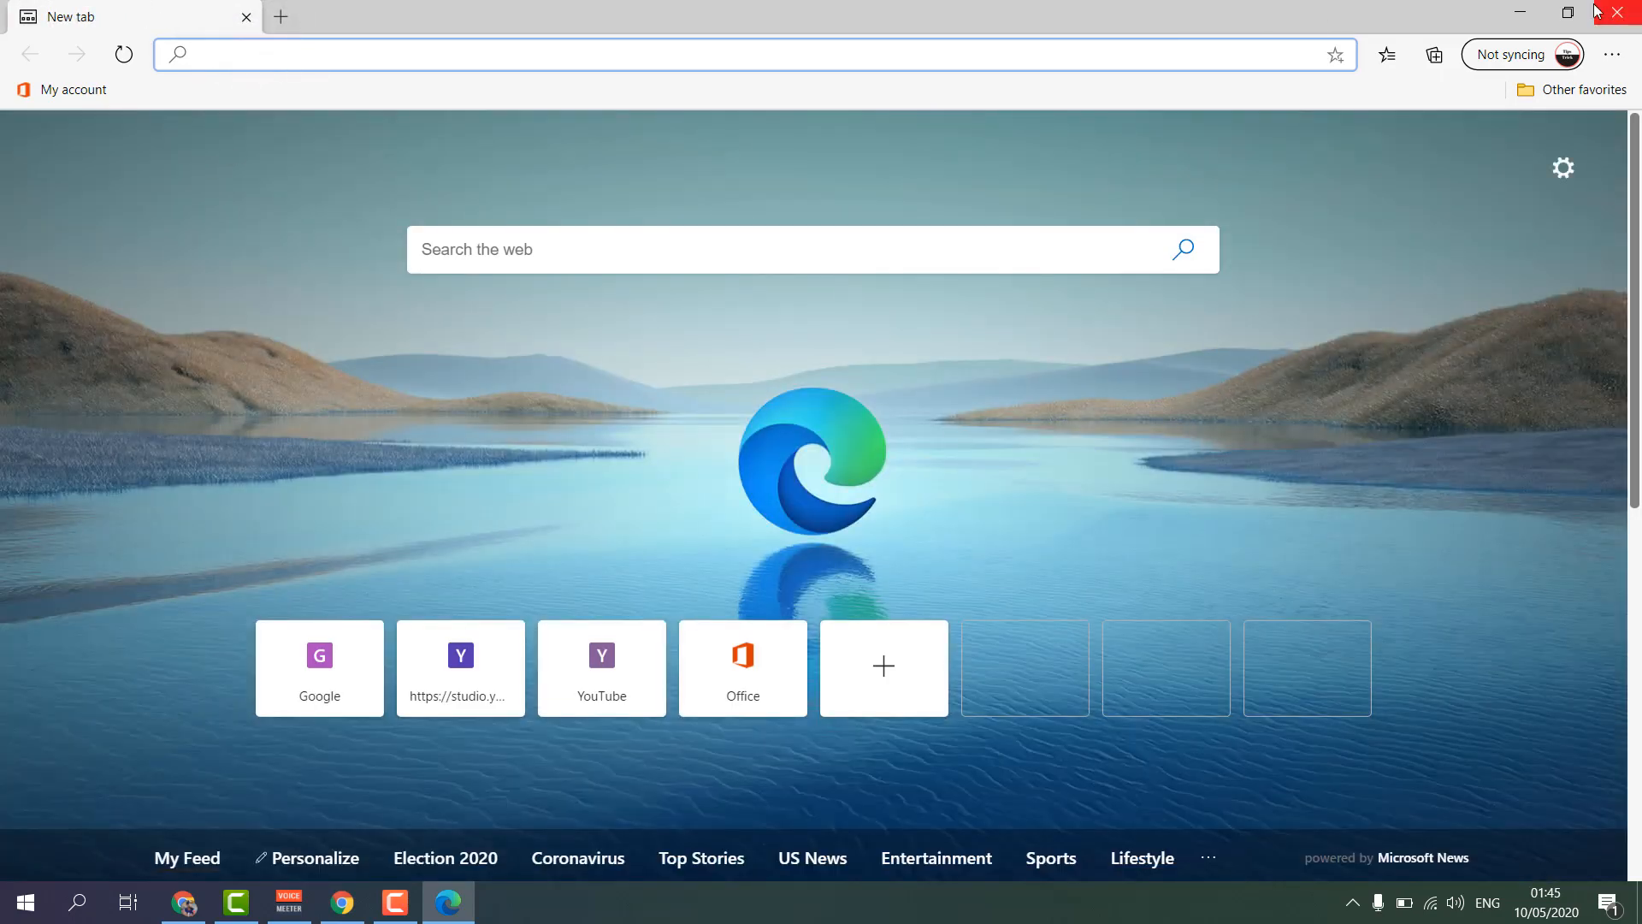
pyautogui.click(1630, 11)
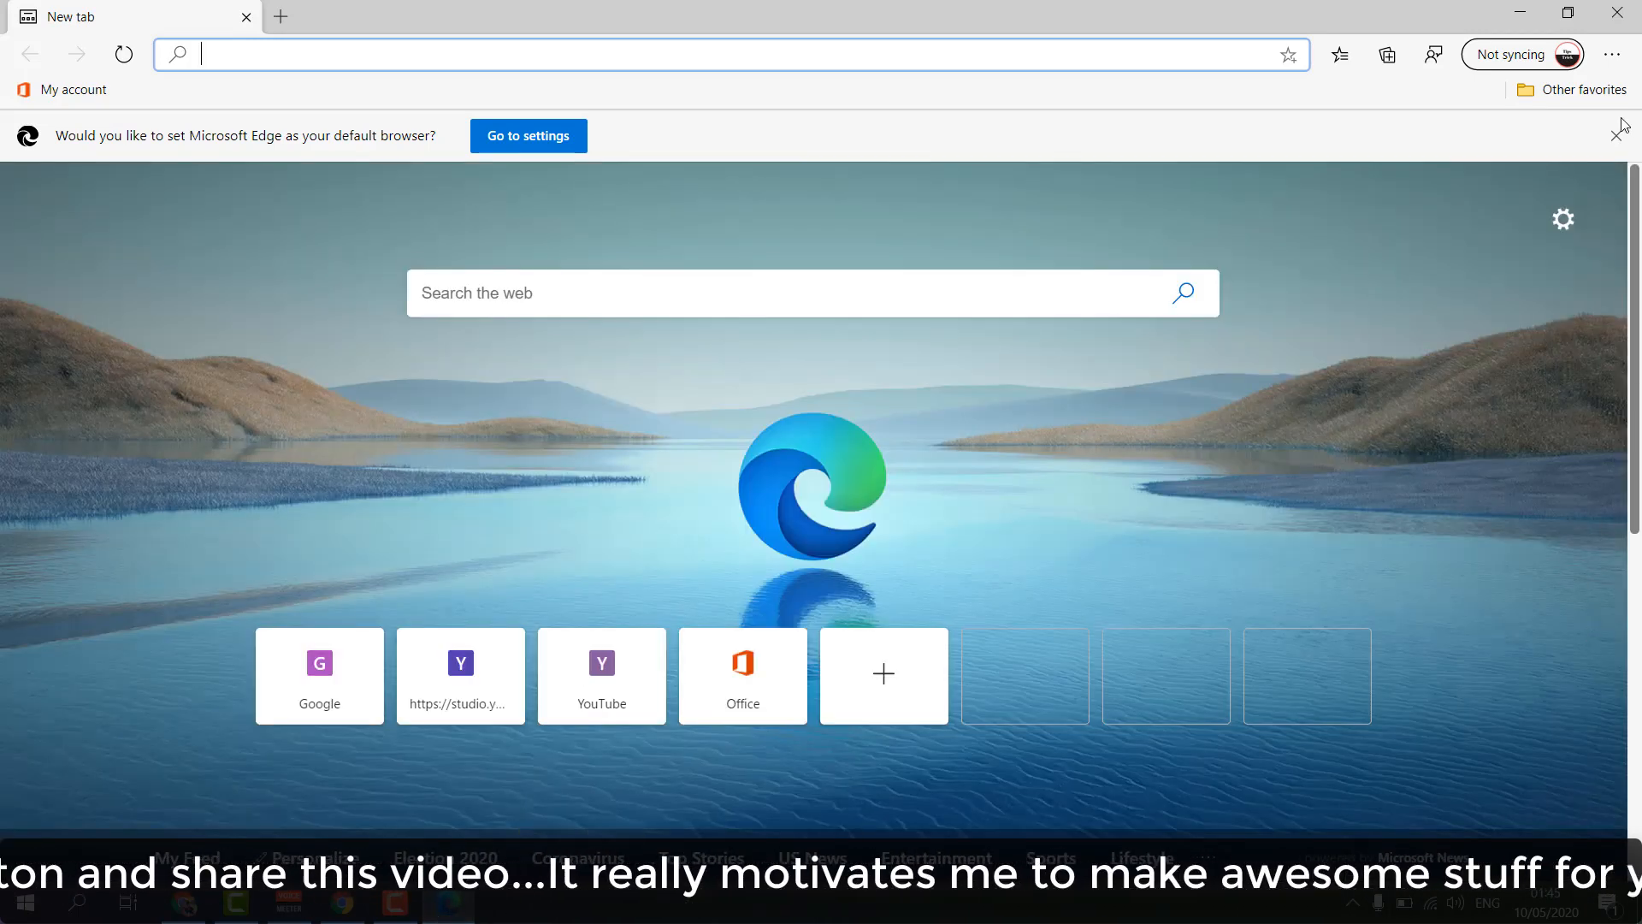
pyautogui.click(1621, 128)
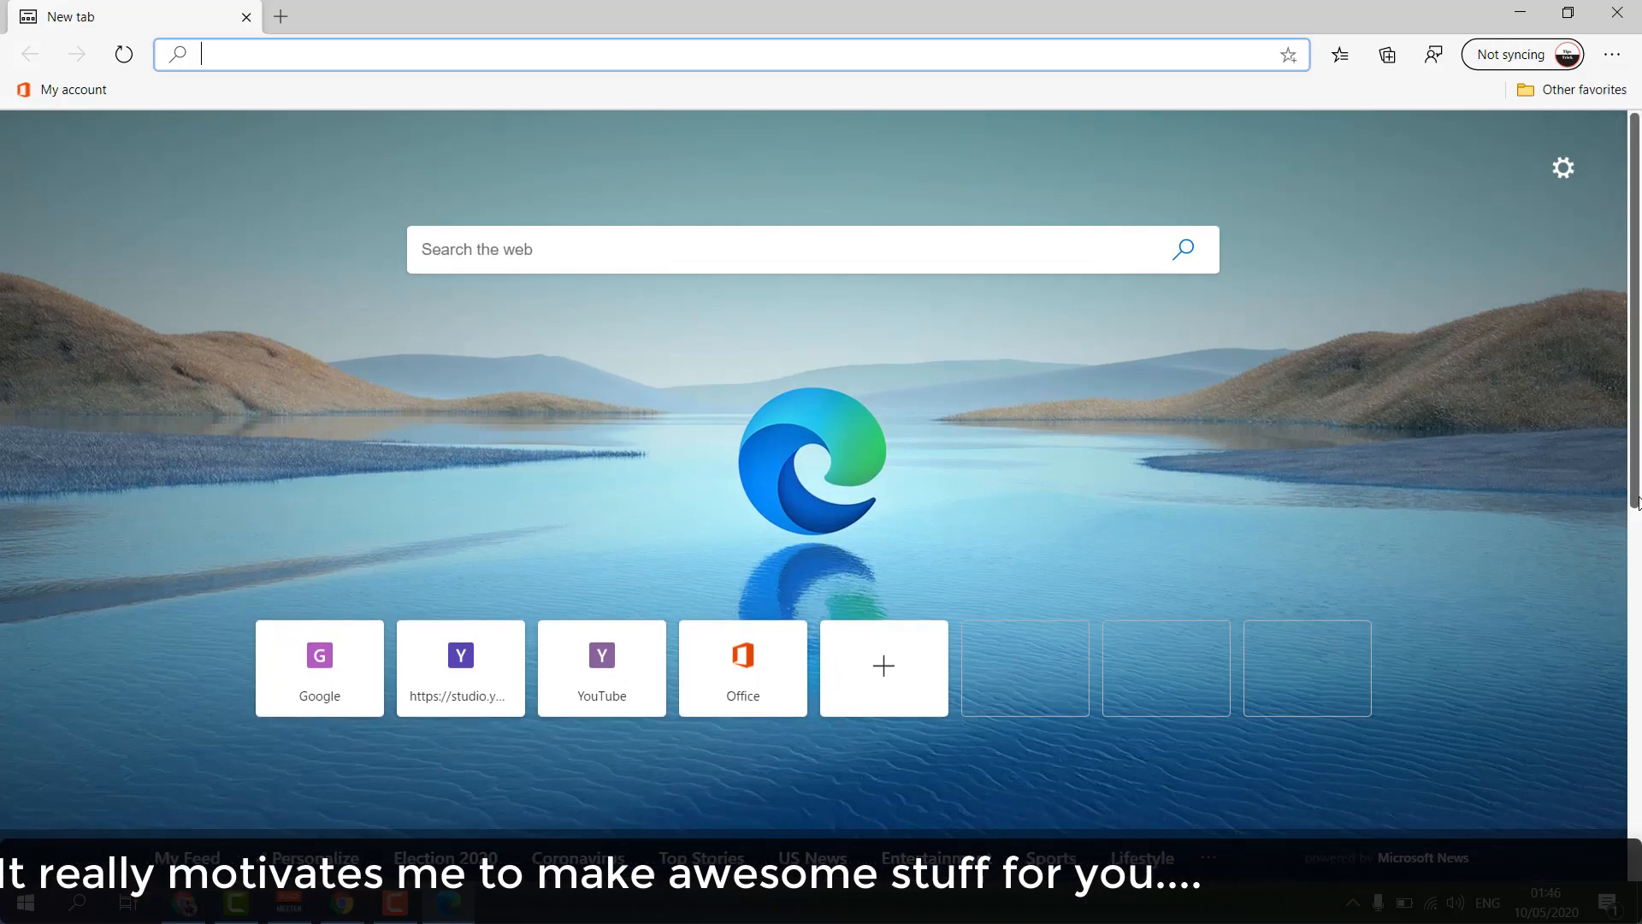